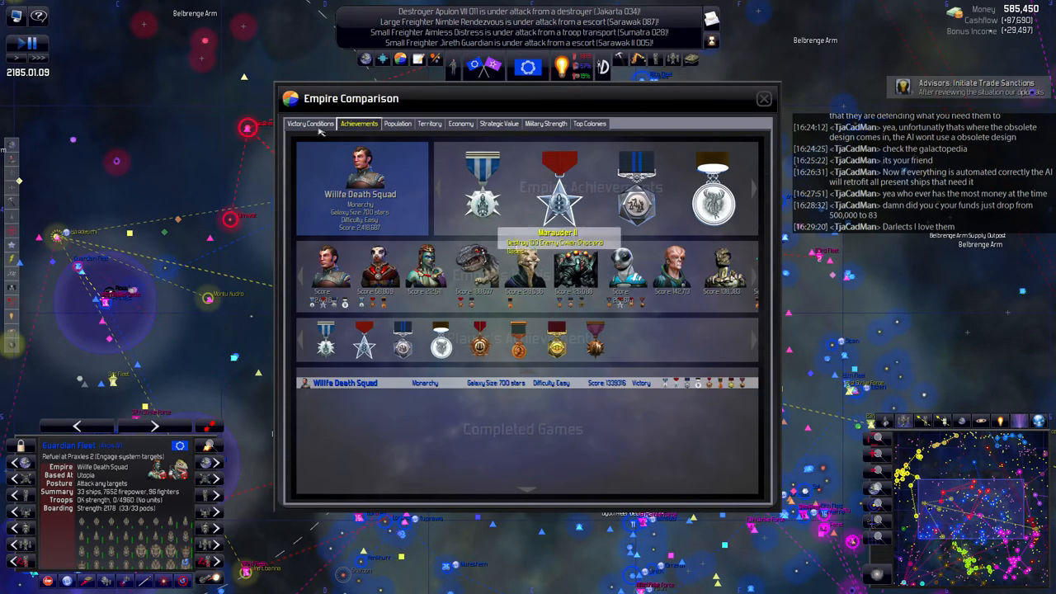
# Review victory-condition standings and military strength rankings in the Empire Comparison window, then close it.
pyautogui.click(311, 124)
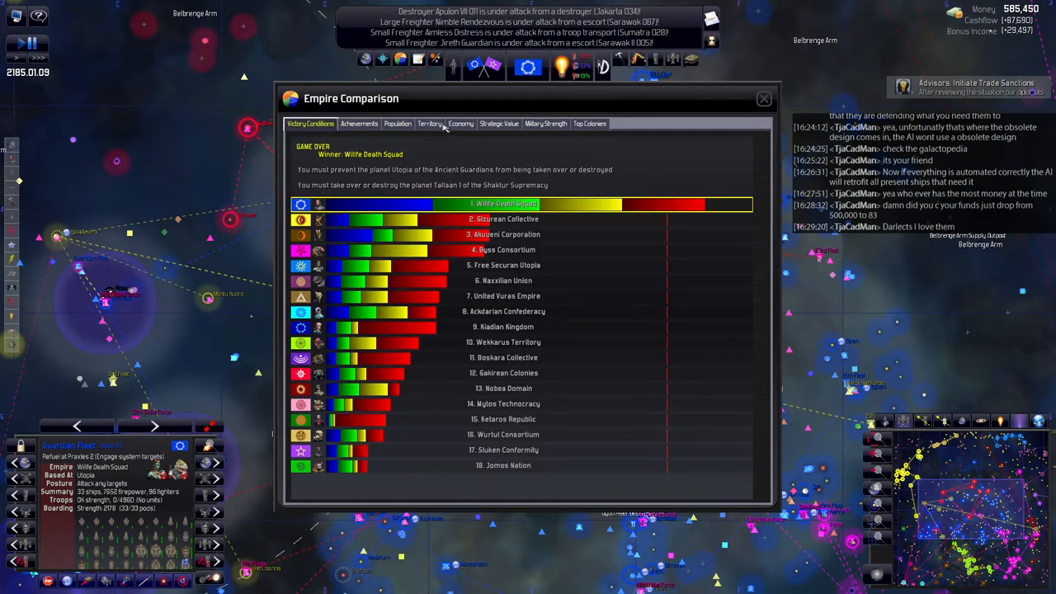
pyautogui.click(545, 122)
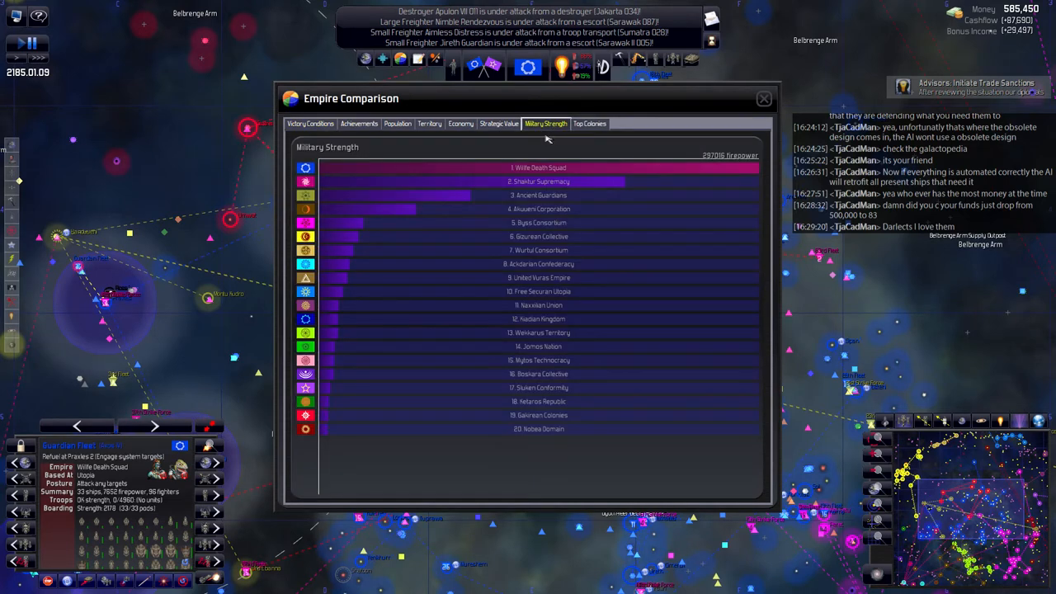
pyautogui.click(763, 97)
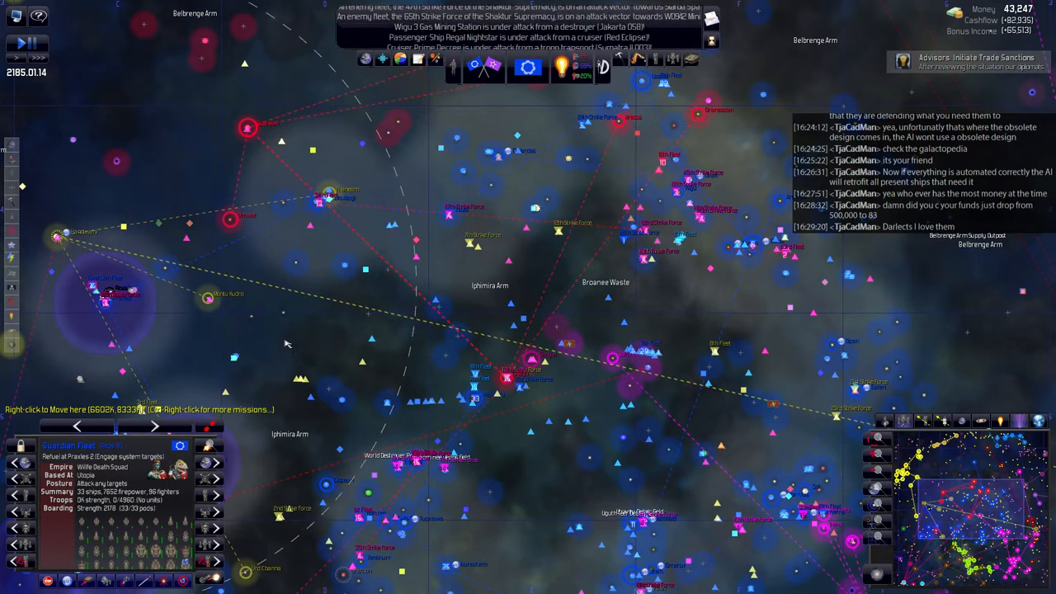
# Close the Empire Comparison window and zoom into the Praxles system.
pyautogui.click(970, 61)
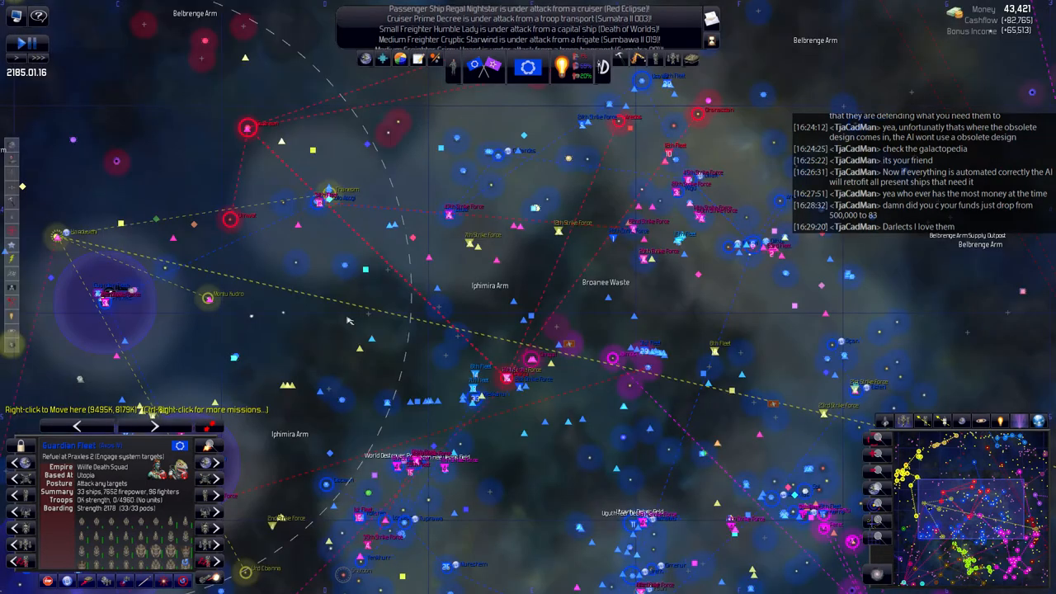
pyautogui.moveTo(405, 298)
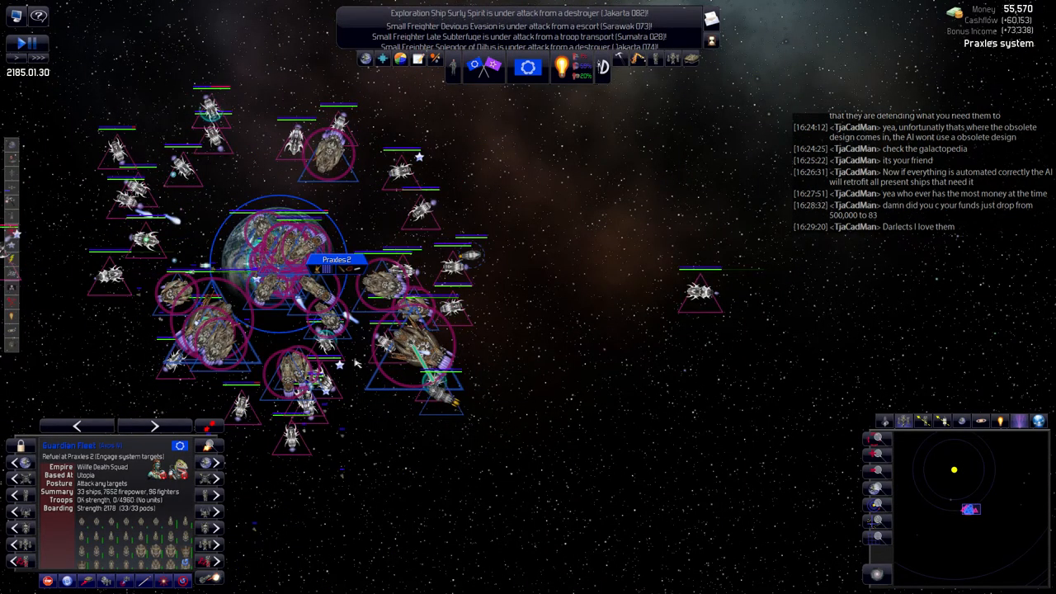
pyautogui.moveTo(538, 356)
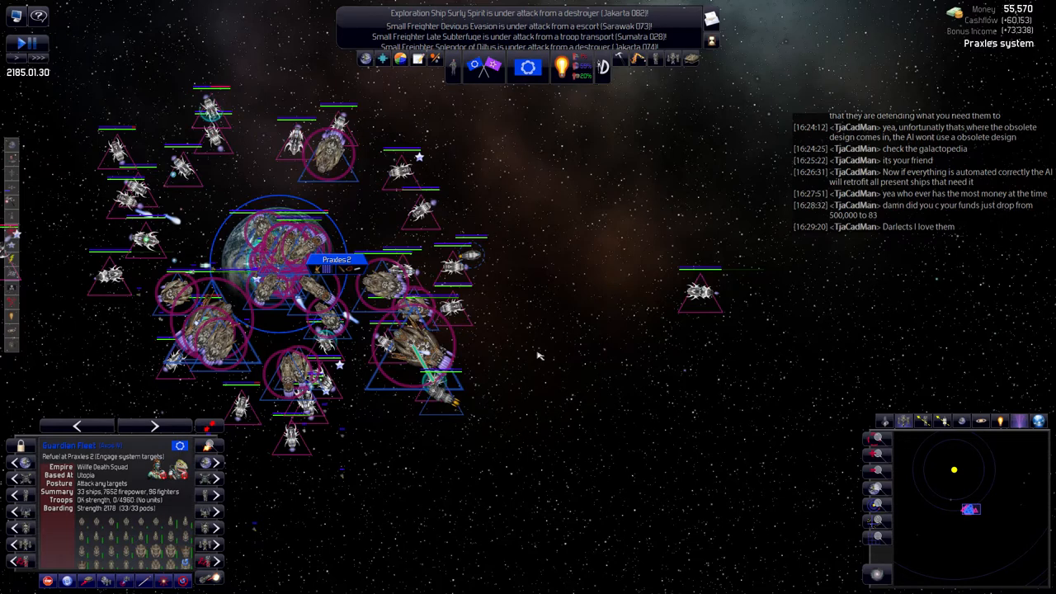
pyautogui.moveTo(524, 349)
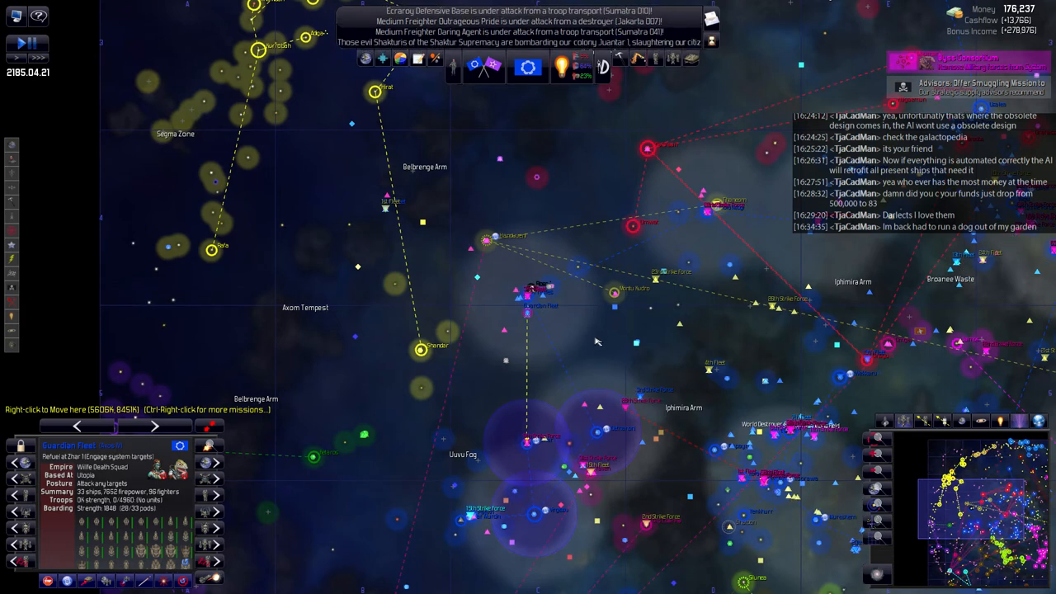
pyautogui.moveTo(597, 338)
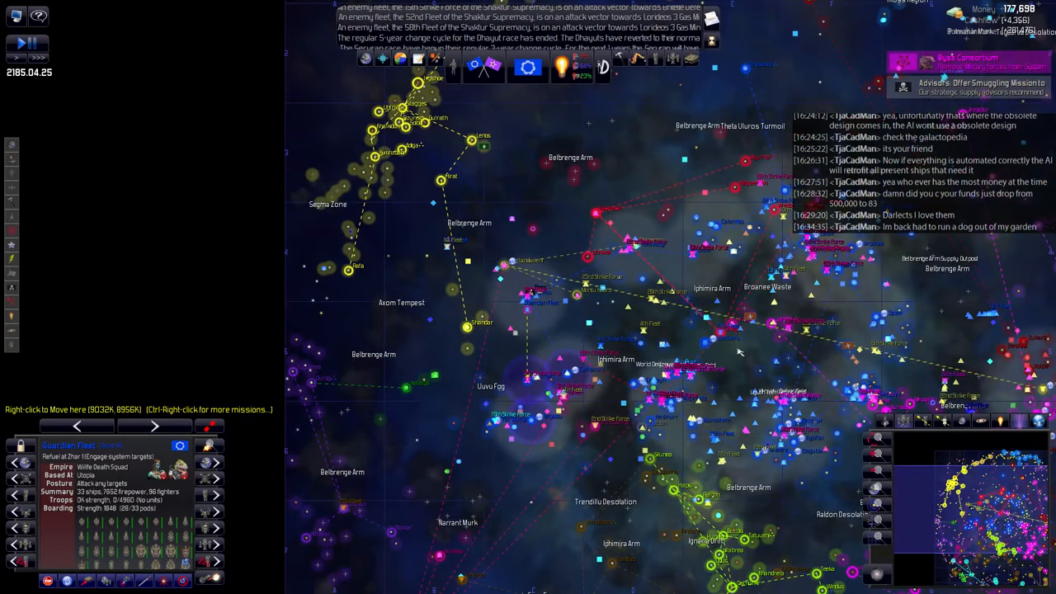
pyautogui.moveTo(575, 313)
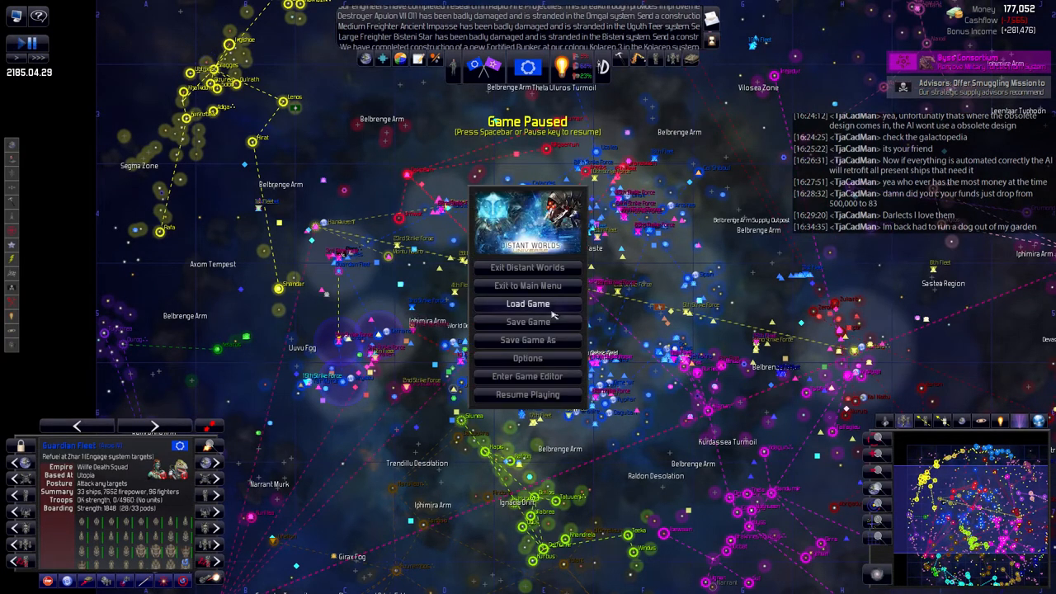
# Set Offer and Accept Pirate Missions to Fully automate in the game options.
pyautogui.click(528, 358)
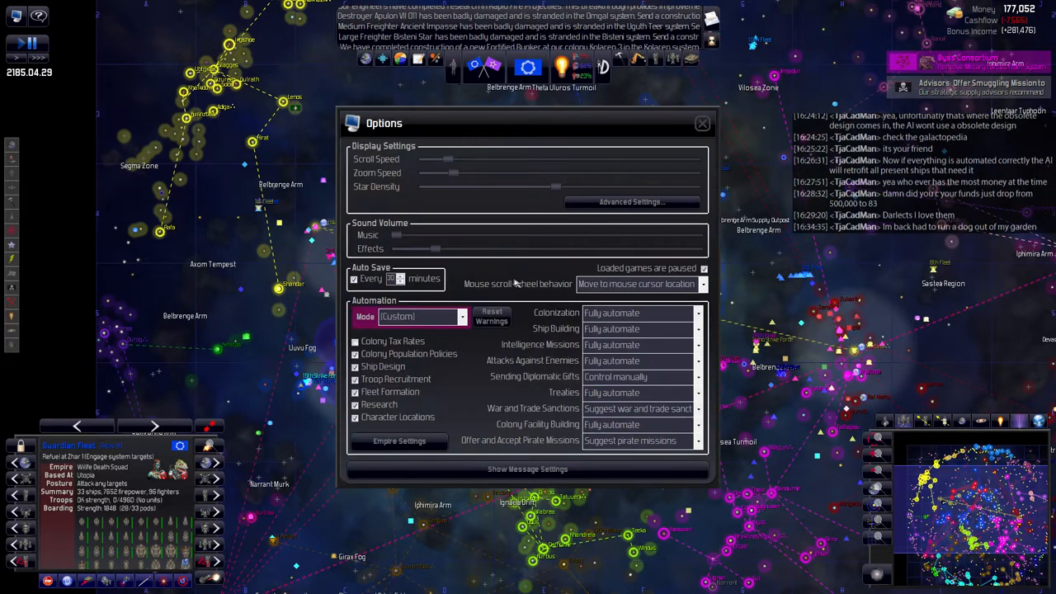
pyautogui.moveTo(525, 261)
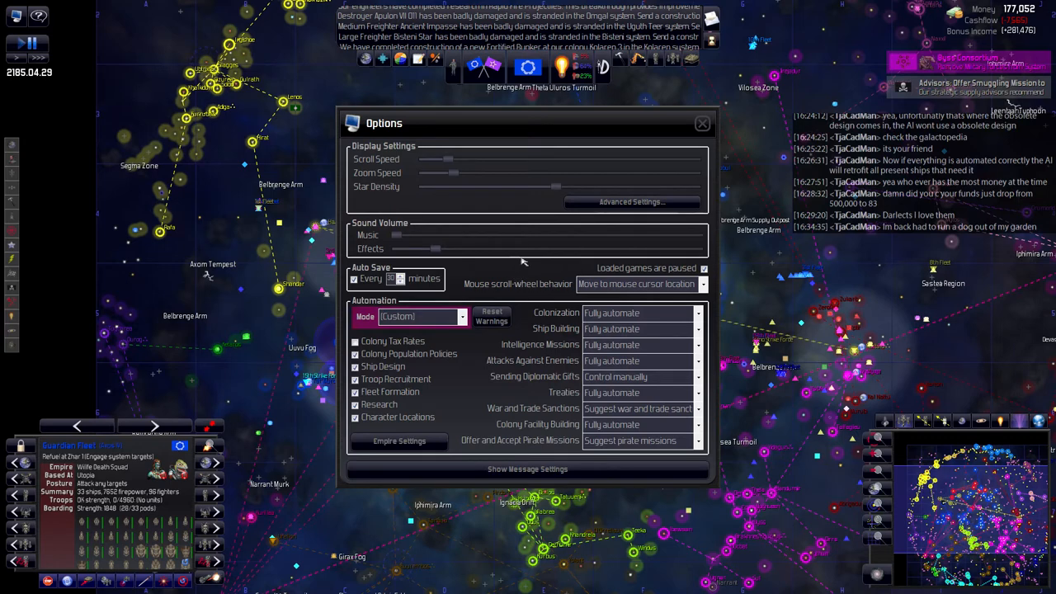
pyautogui.moveTo(528, 254)
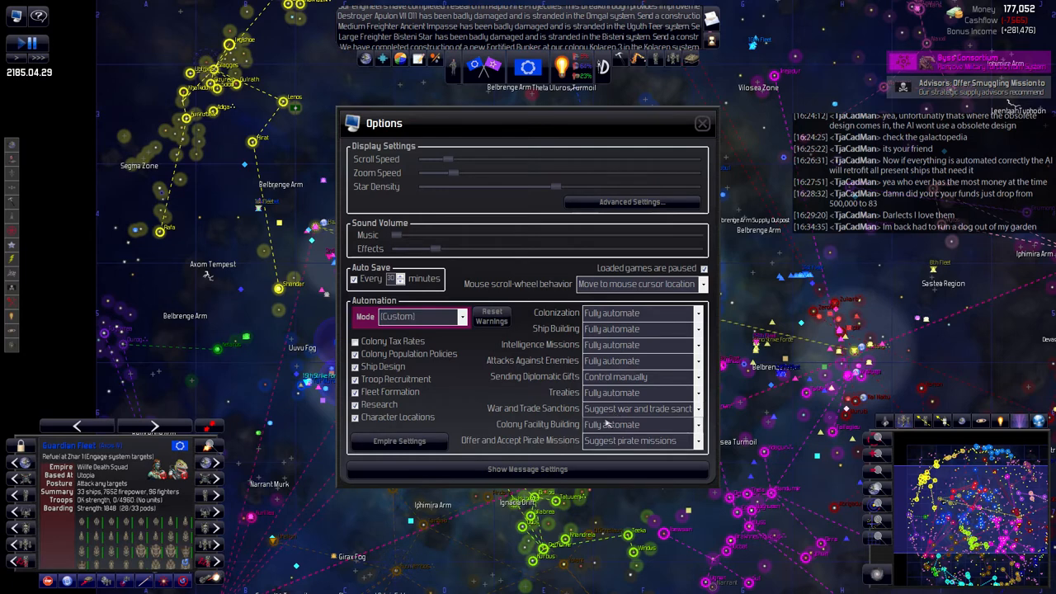
pyautogui.click(637, 441)
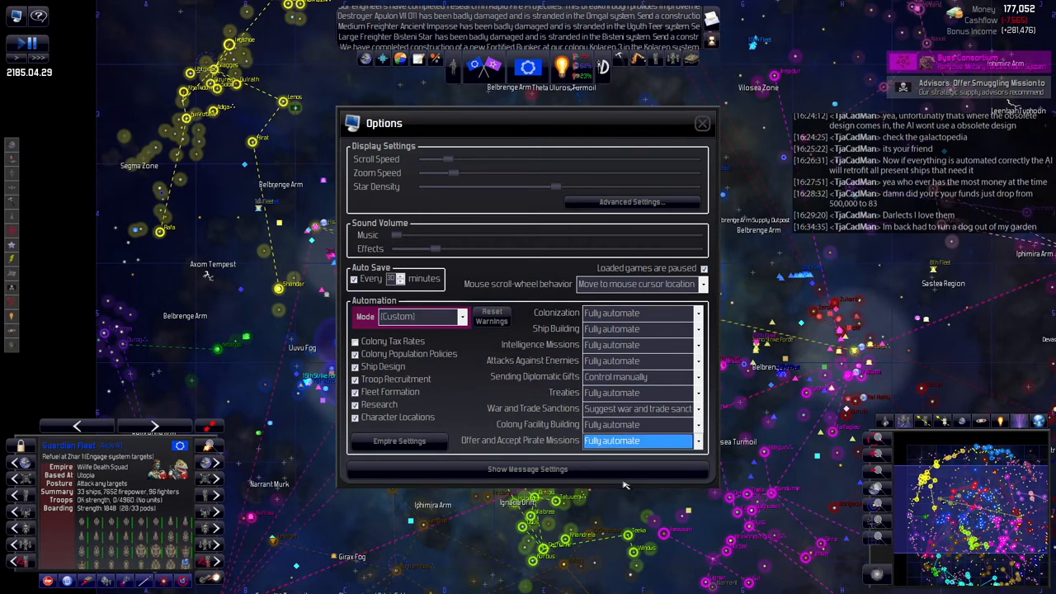
pyautogui.moveTo(623, 409)
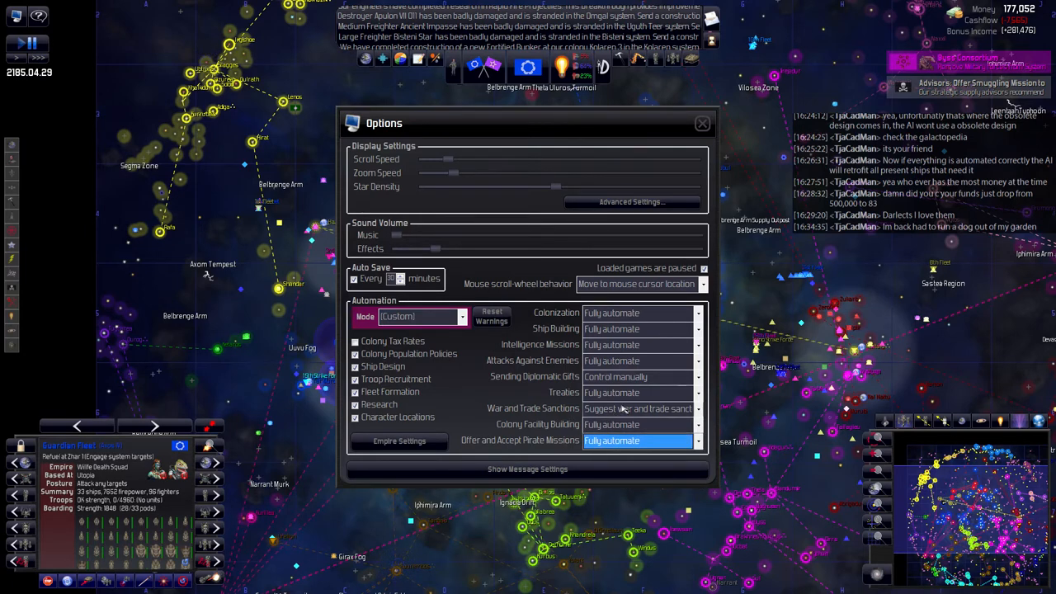
pyautogui.moveTo(604, 408)
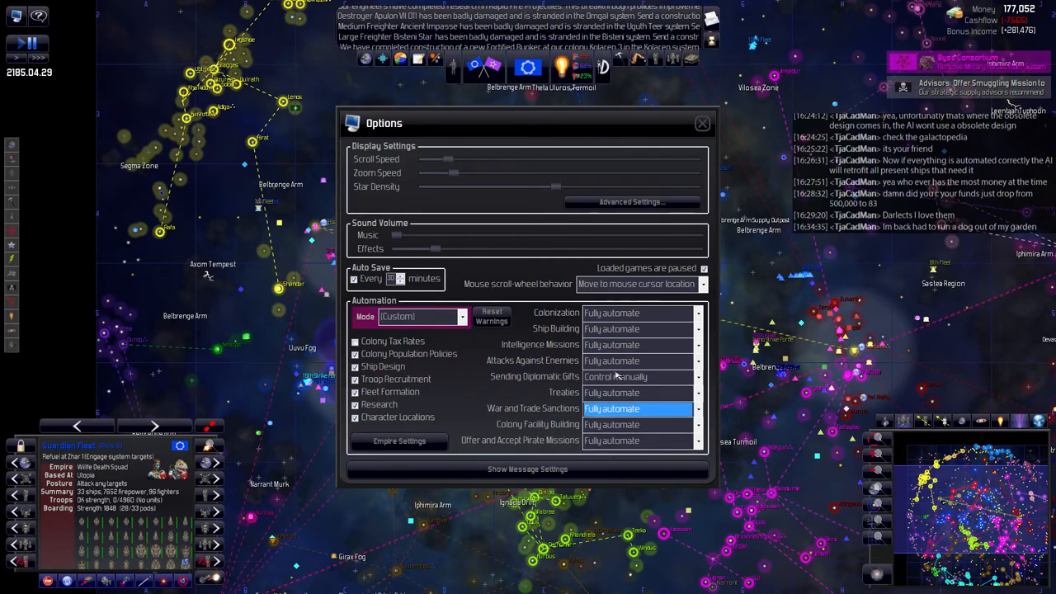
pyautogui.moveTo(554, 388)
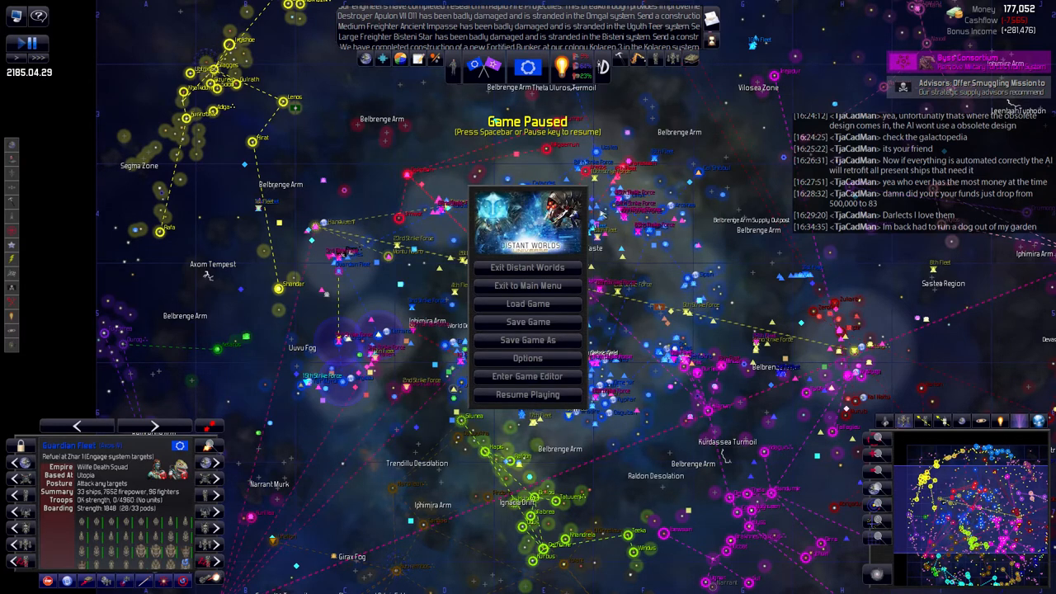
pyautogui.moveTo(526, 395)
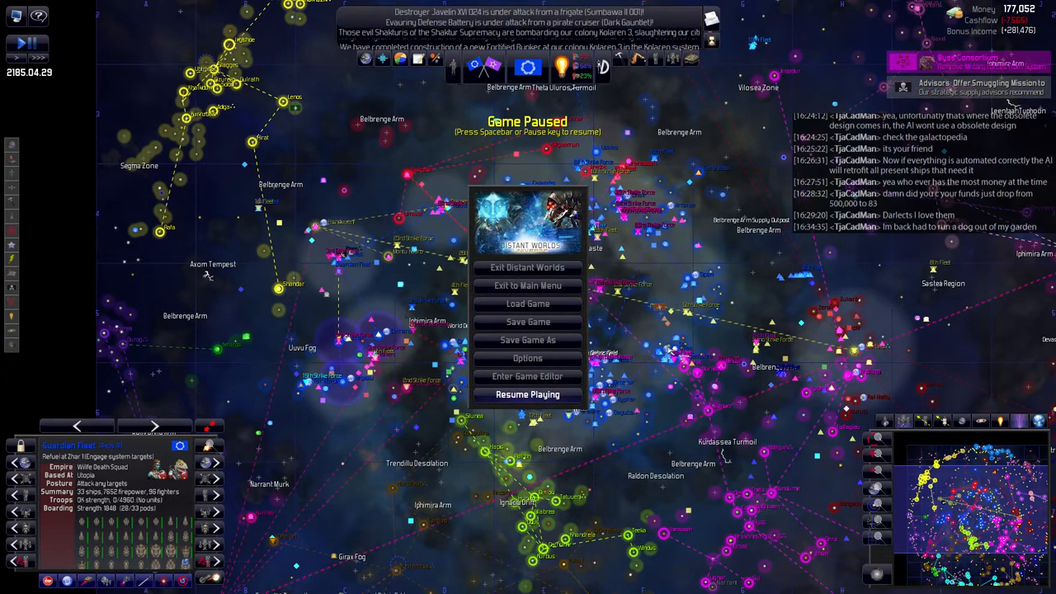
# Resume playing from the pause menu.
pyautogui.click(528, 395)
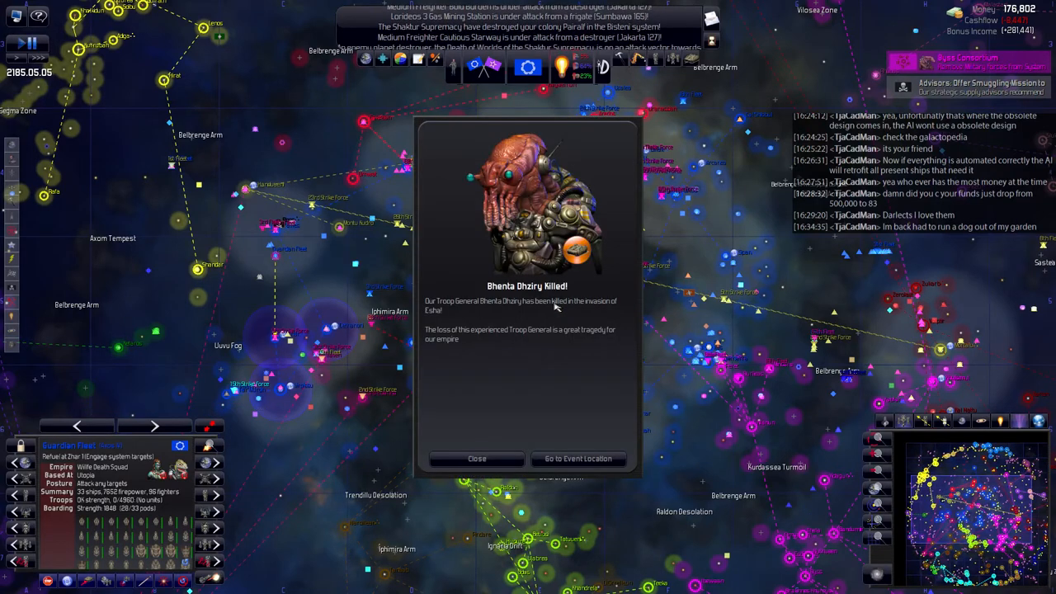
# Dismiss the troop general's death notice, check the options unchanged, and resume play.
pyautogui.click(475, 459)
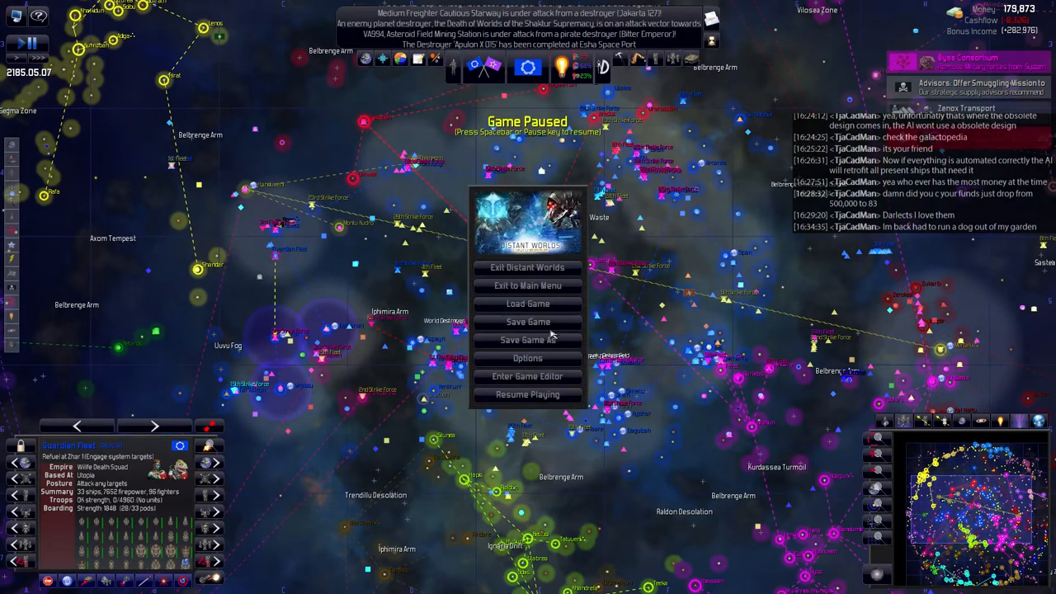
pyautogui.click(526, 358)
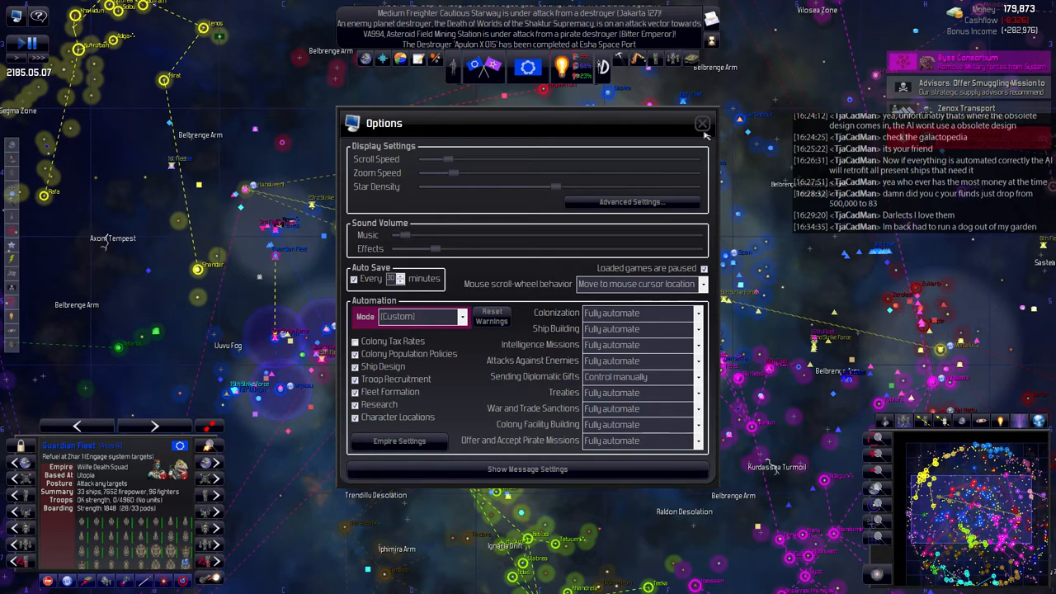
pyautogui.click(703, 122)
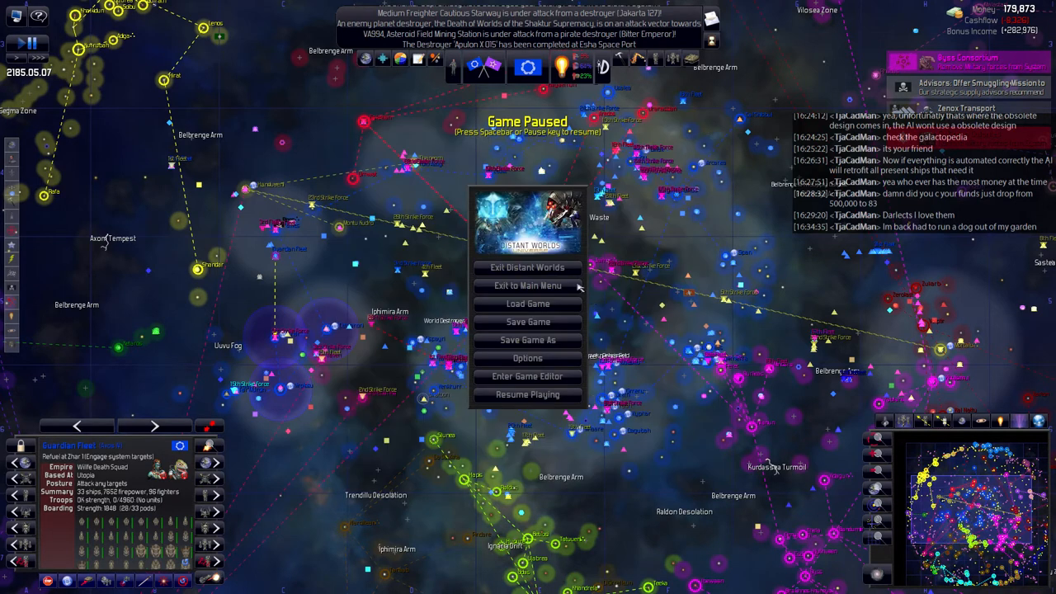
pyautogui.click(527, 396)
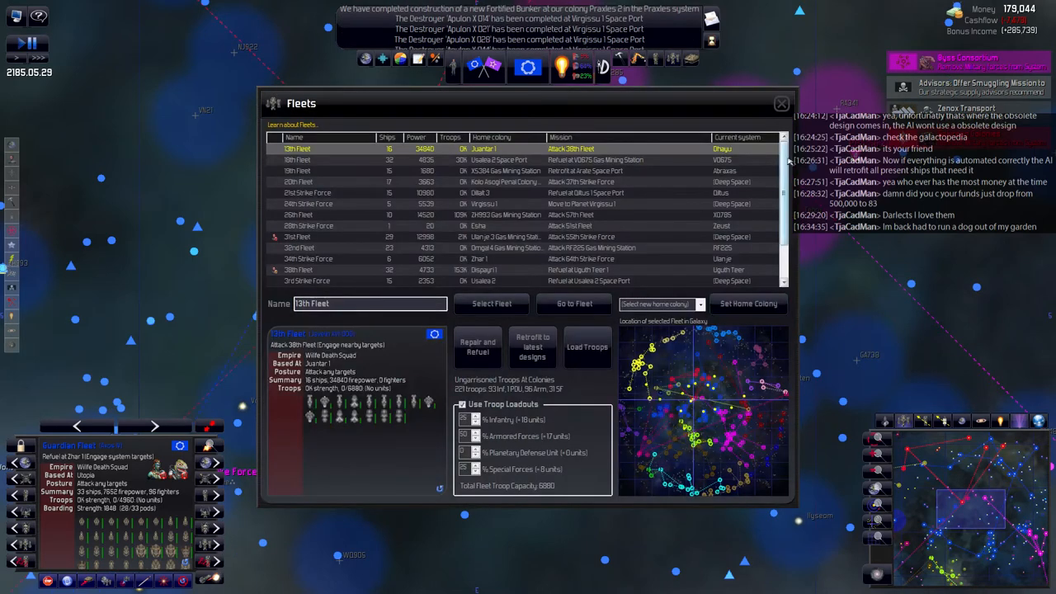
# Scroll through the Fleets list and close it to return to the galaxy map.
pyautogui.scroll(-3)
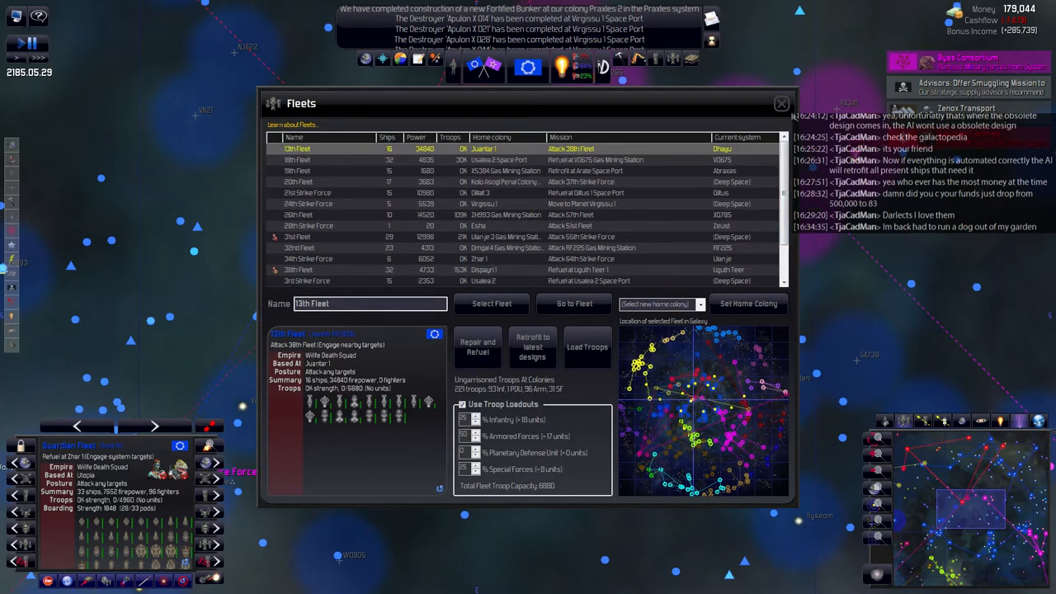
pyautogui.click(782, 102)
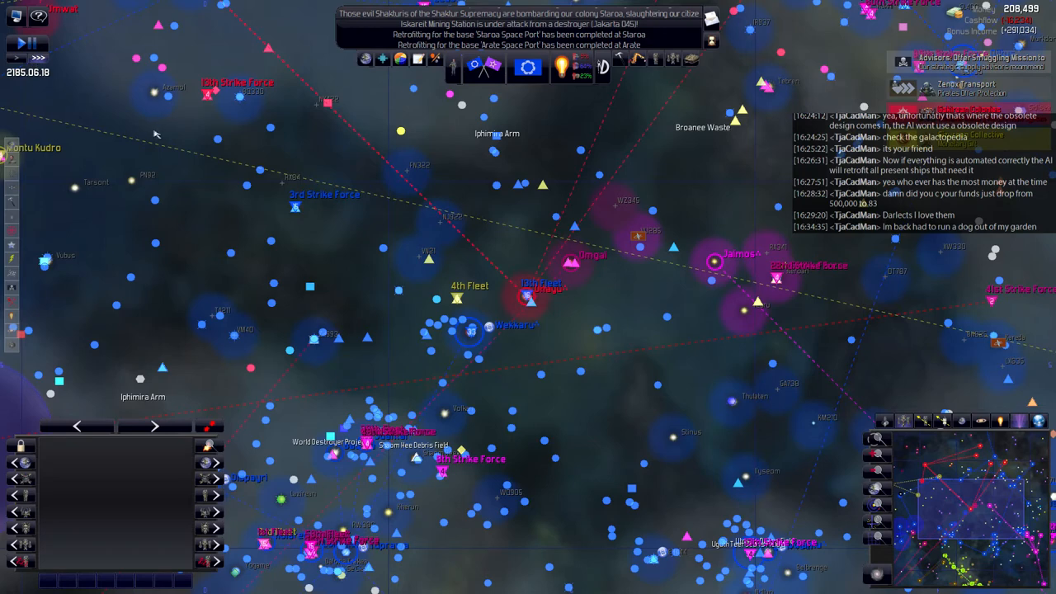
pyautogui.moveTo(284, 195)
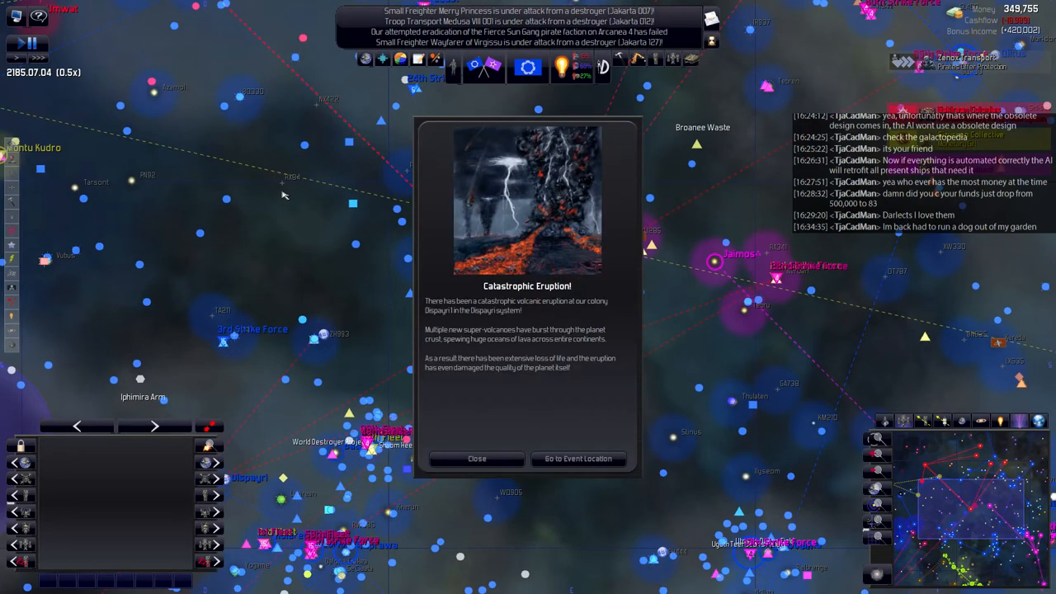
pyautogui.moveTo(442, 202)
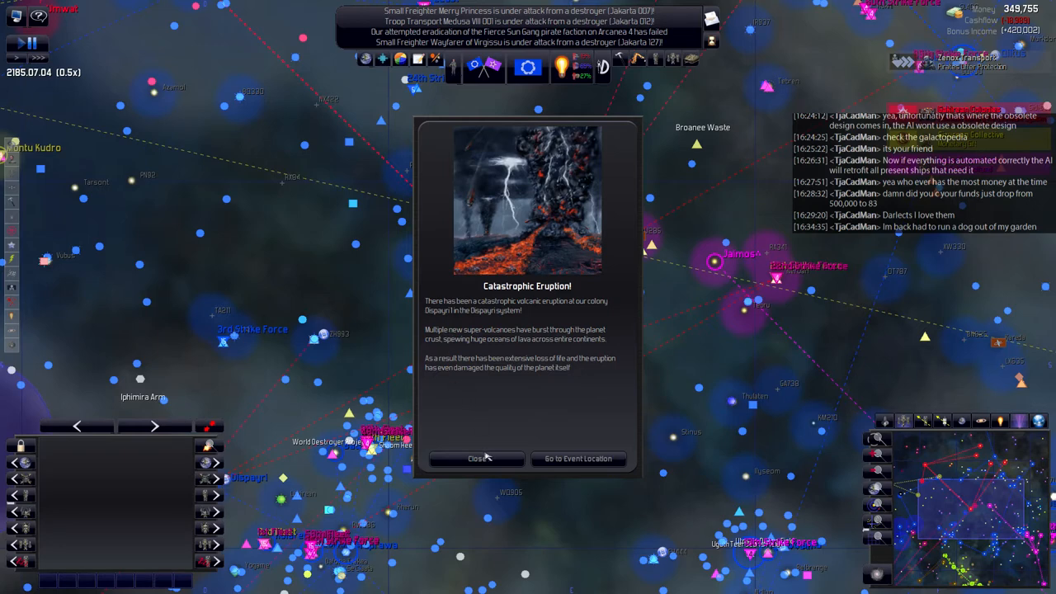
# Dismiss the 'Catastrophic Eruption!' event notice.
pyautogui.click(477, 459)
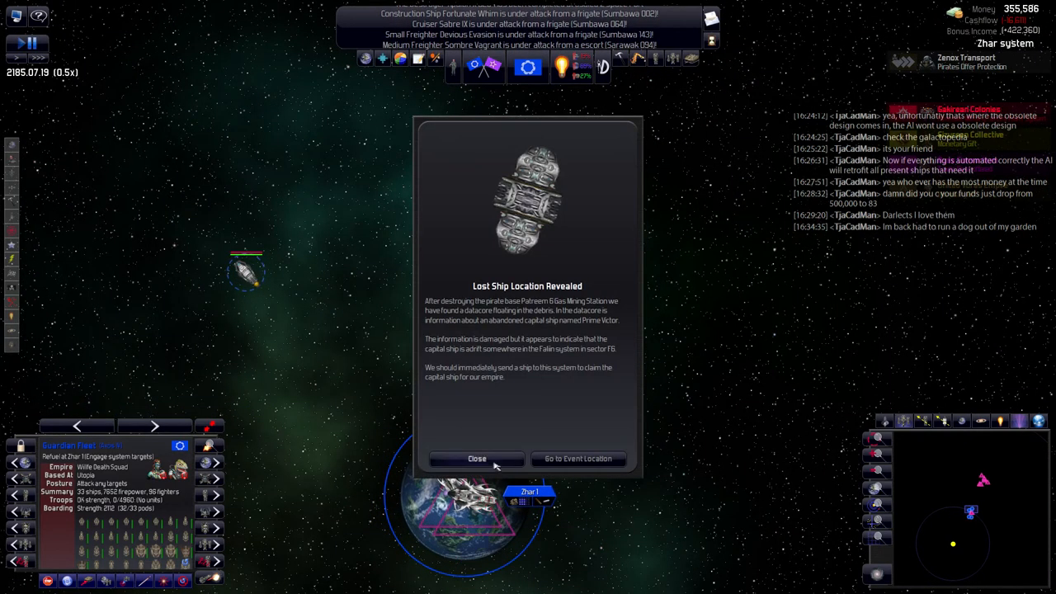
# Dismiss the 'Lost Ship Location Revealed' event notice.
pyautogui.click(477, 459)
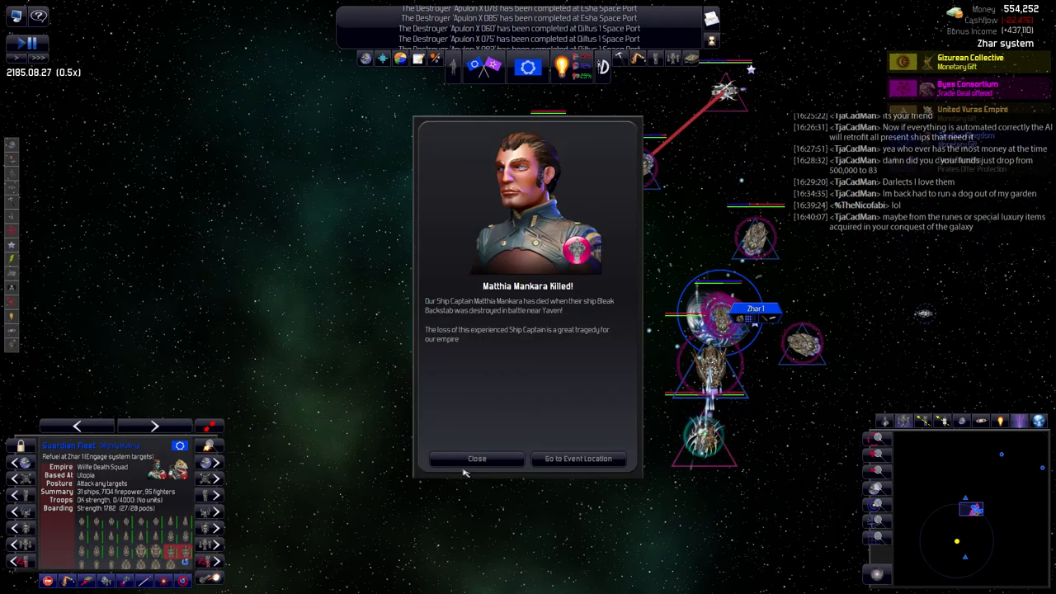
# Dismiss the ship captain killed event notice.
pyautogui.click(476, 459)
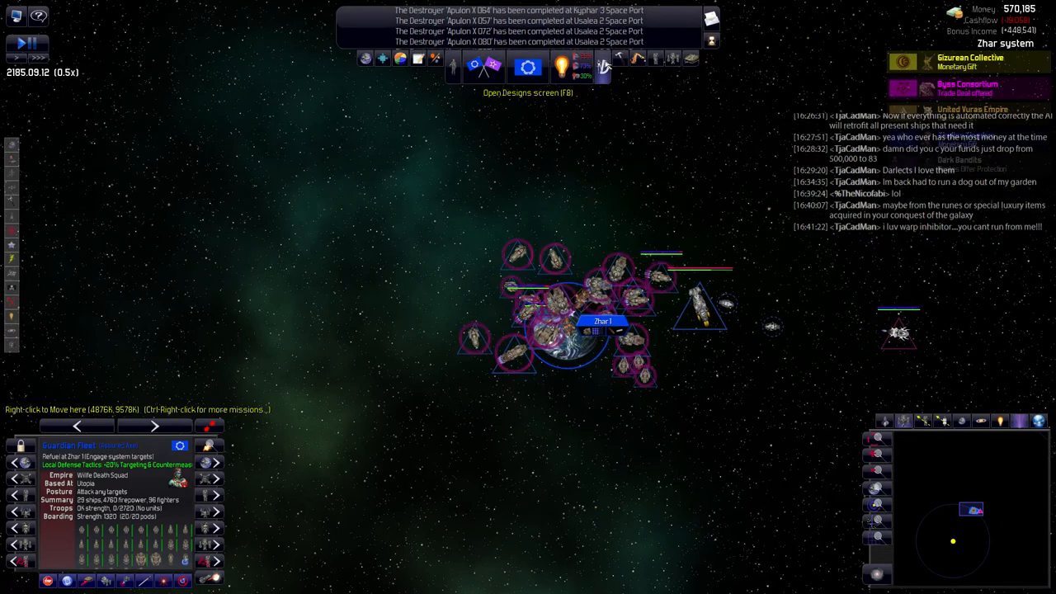
# Delete the obsolete designs from the Designs list and select the Apulon X destroyer.
pyautogui.click(600, 66)
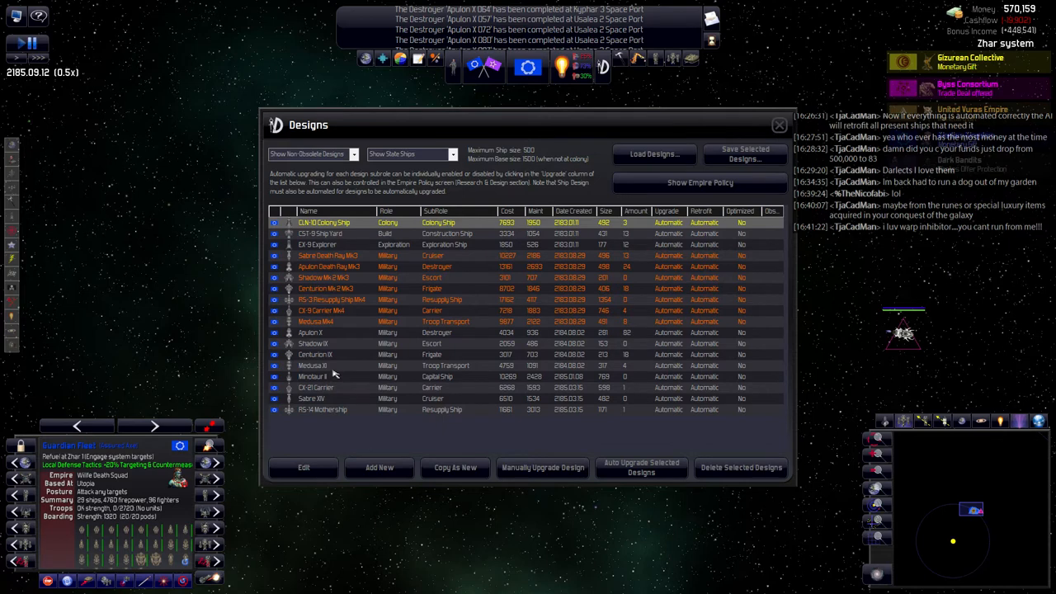
pyautogui.click(326, 254)
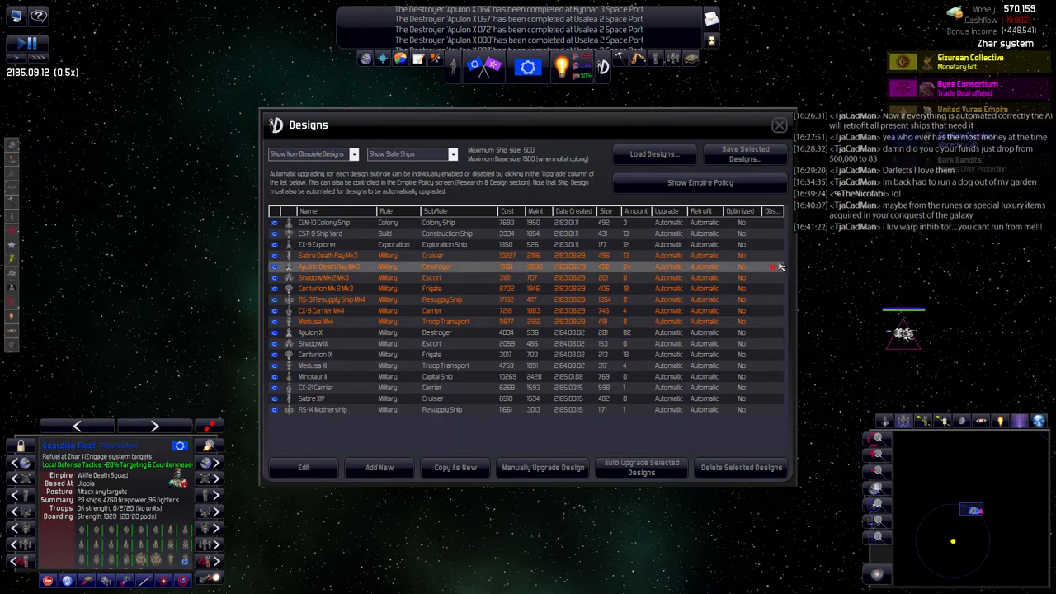
pyautogui.click(330, 254)
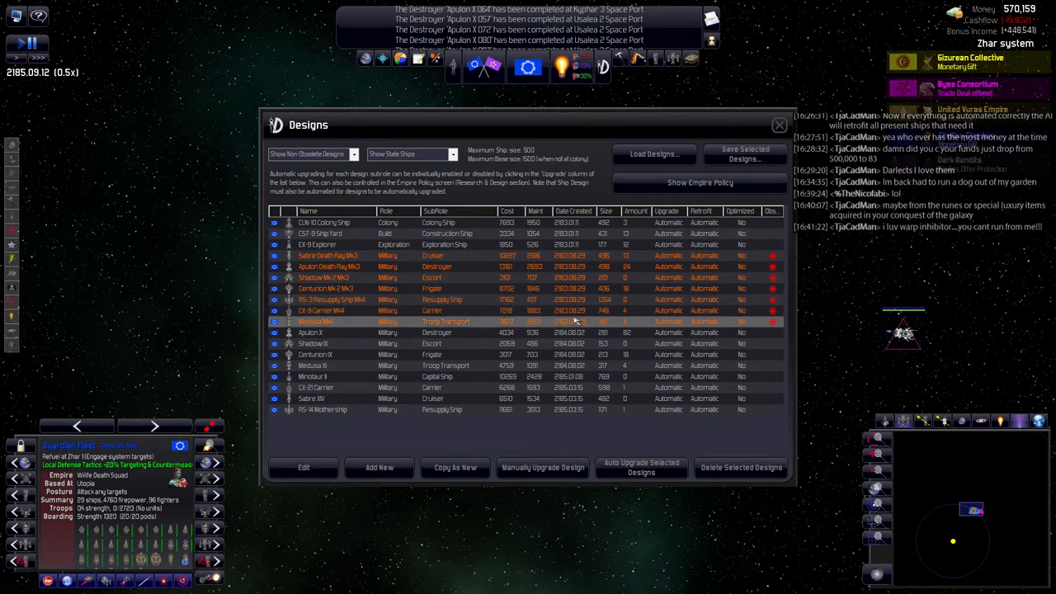
pyautogui.moveTo(414, 310)
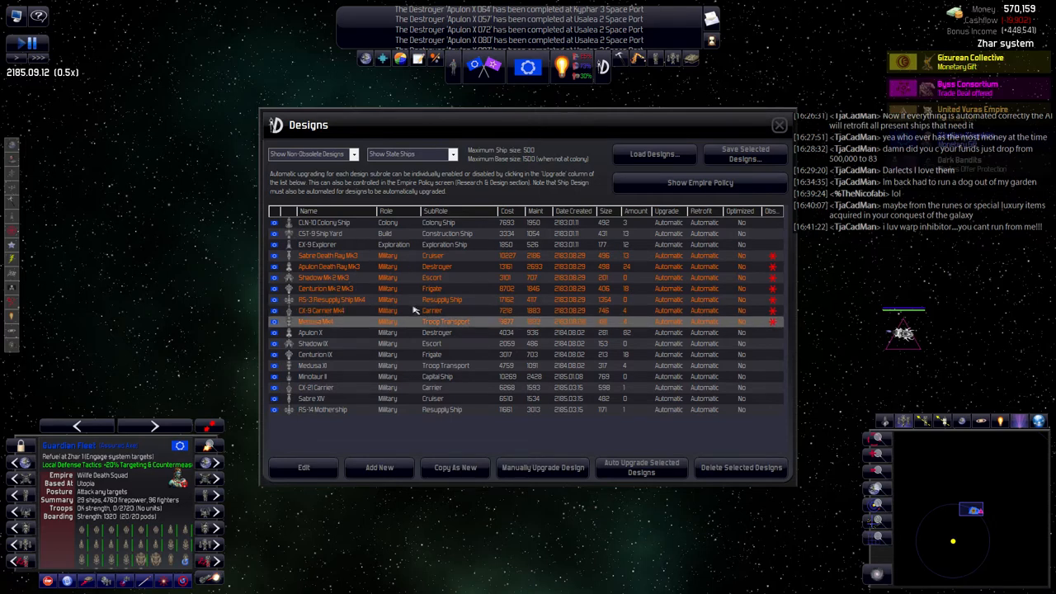
pyautogui.click(338, 334)
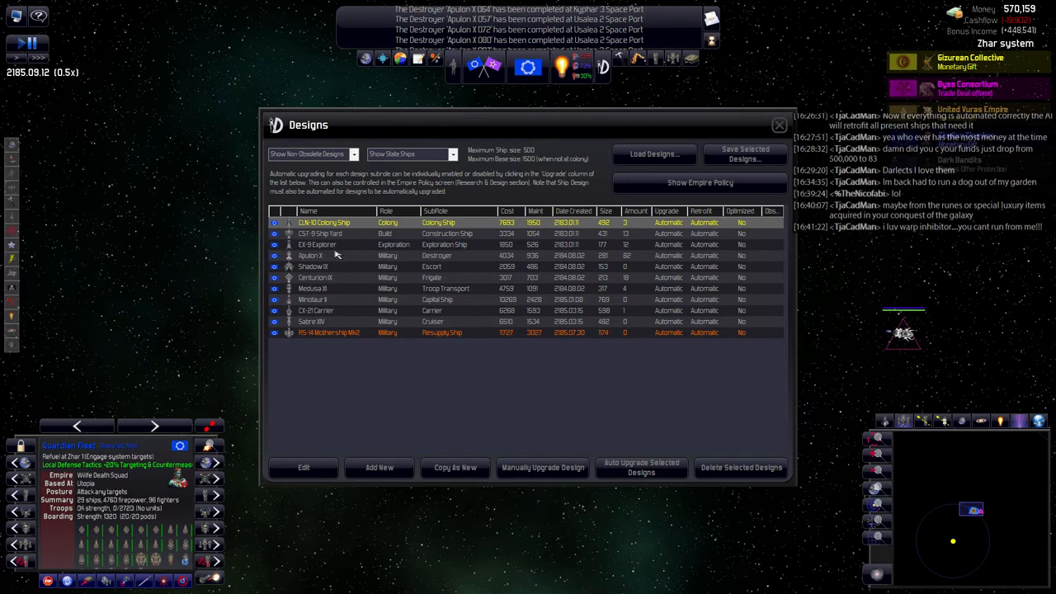
pyautogui.click(317, 255)
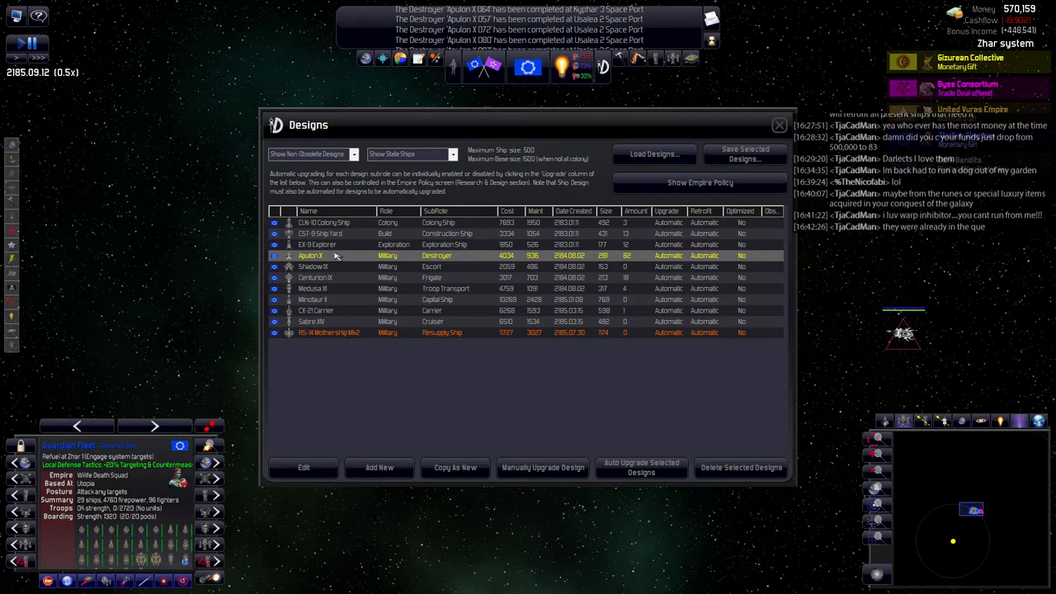
pyautogui.moveTo(328, 277)
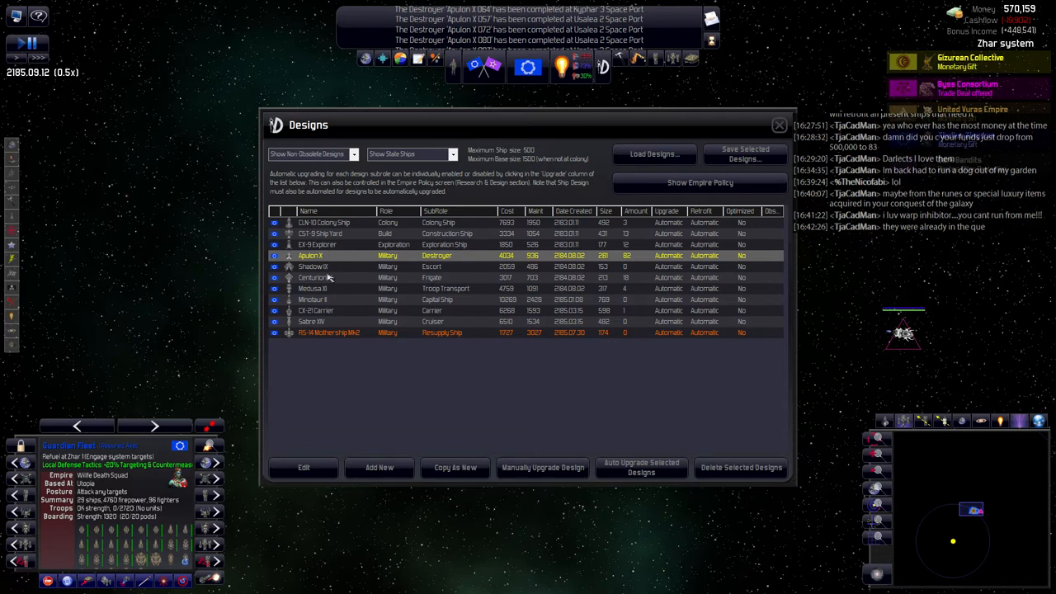
# Make an editable Mk2 copy of the in-use Apulon X destroyer design.
pyautogui.click(304, 467)
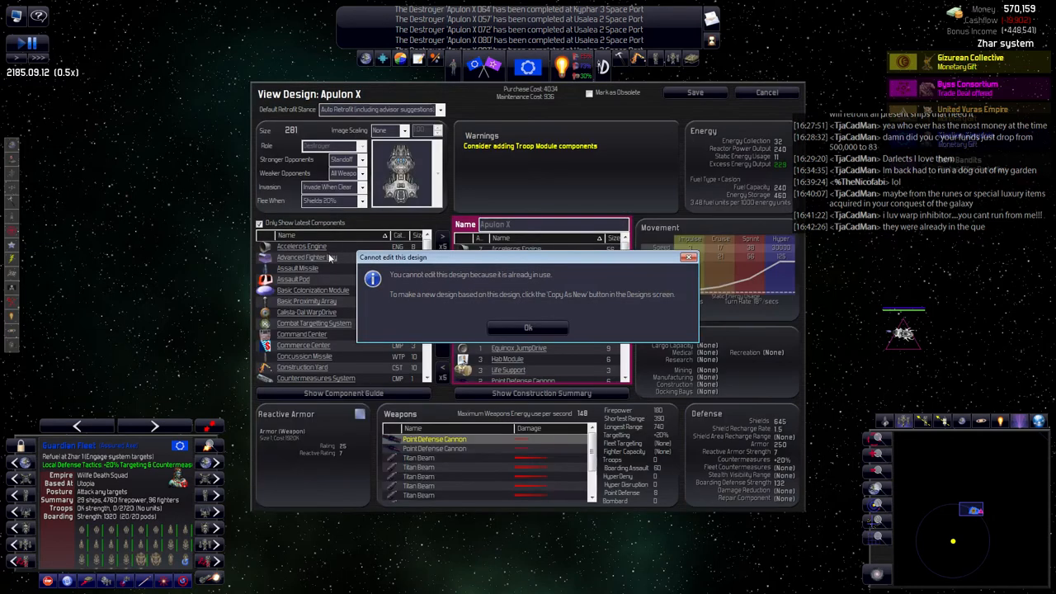
pyautogui.click(528, 327)
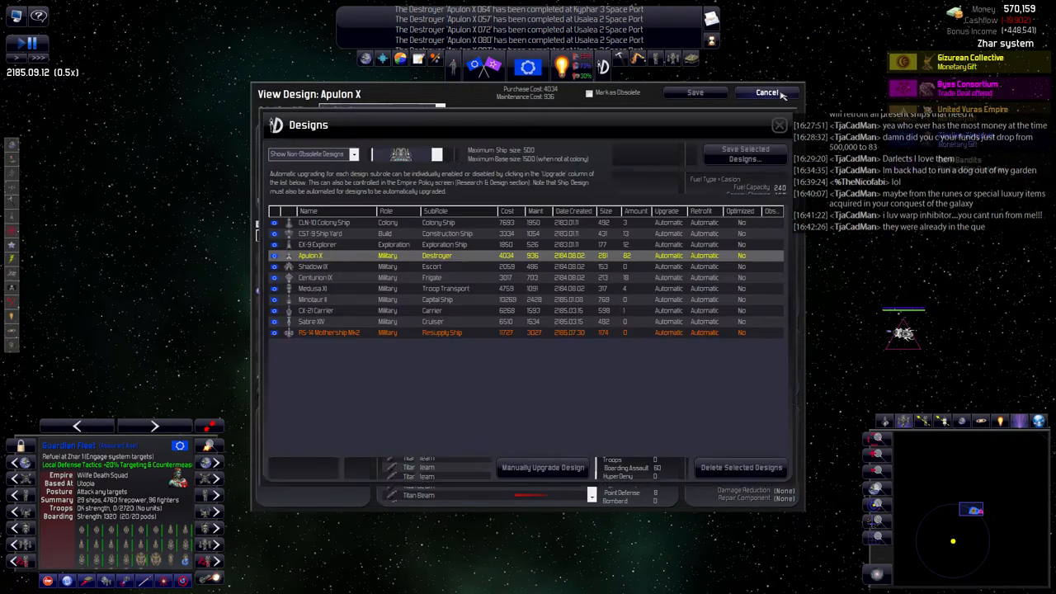
pyautogui.click(768, 93)
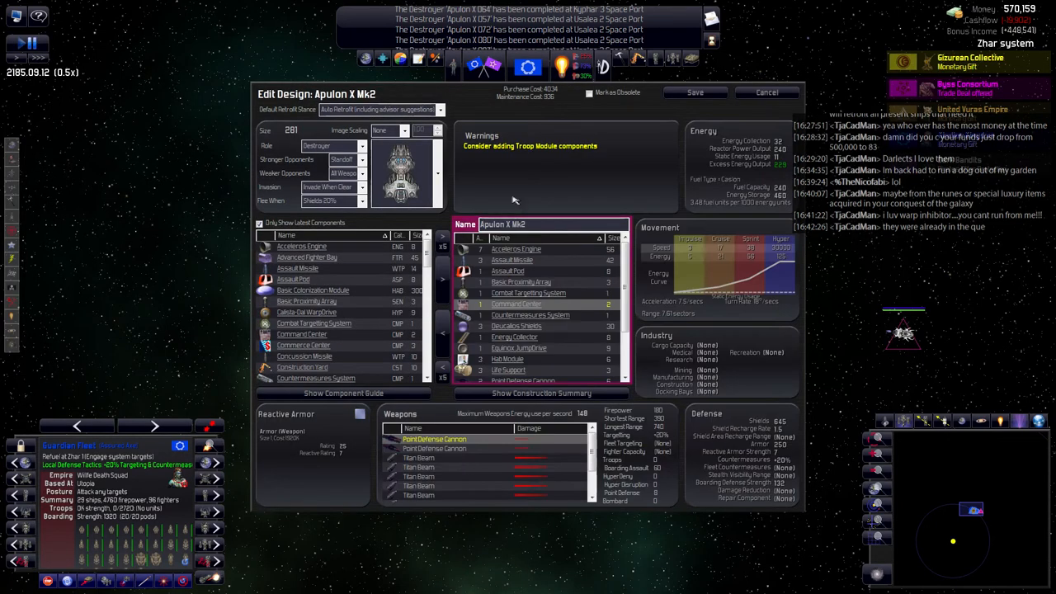
# Fit a Life Support component into the Apulon X Mk2 destroyer design.
pyautogui.scroll(-3)
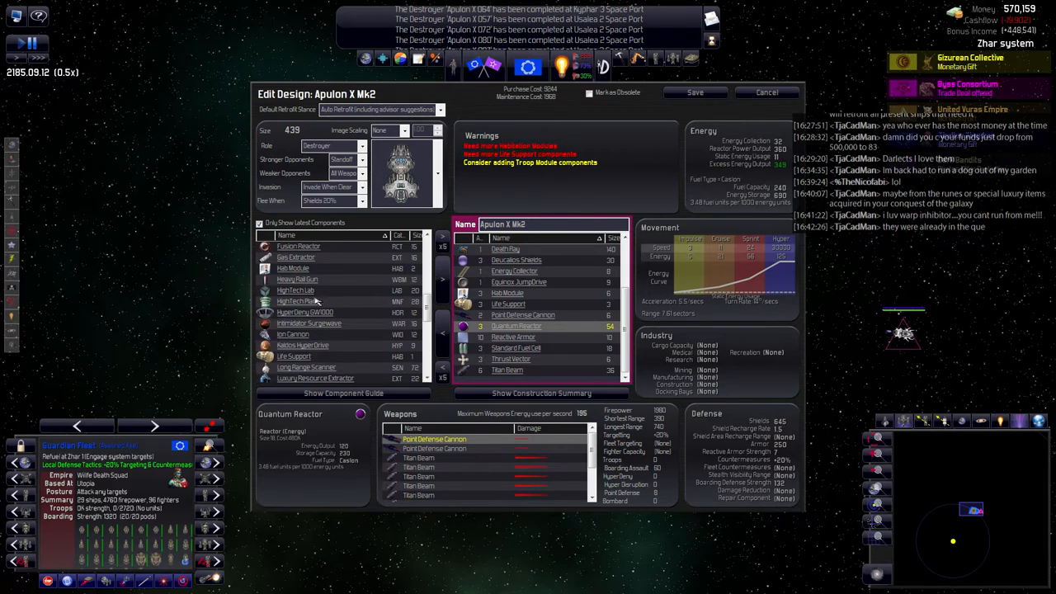
pyautogui.click(294, 267)
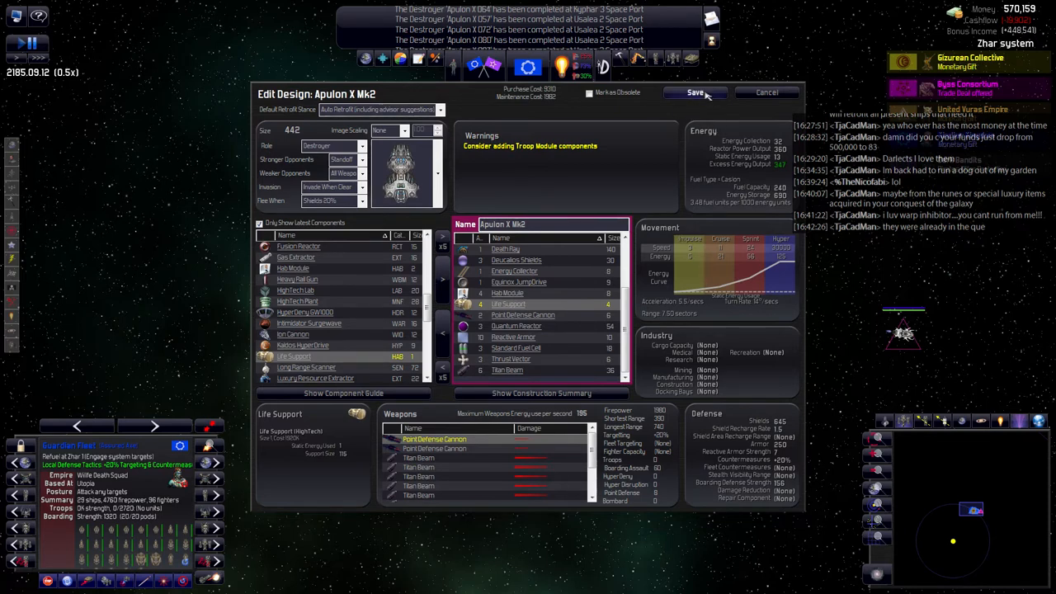
# Save Apulon X Mk2 to the designs list and start a Shadow IX Mk2 escort copy.
pyautogui.click(697, 93)
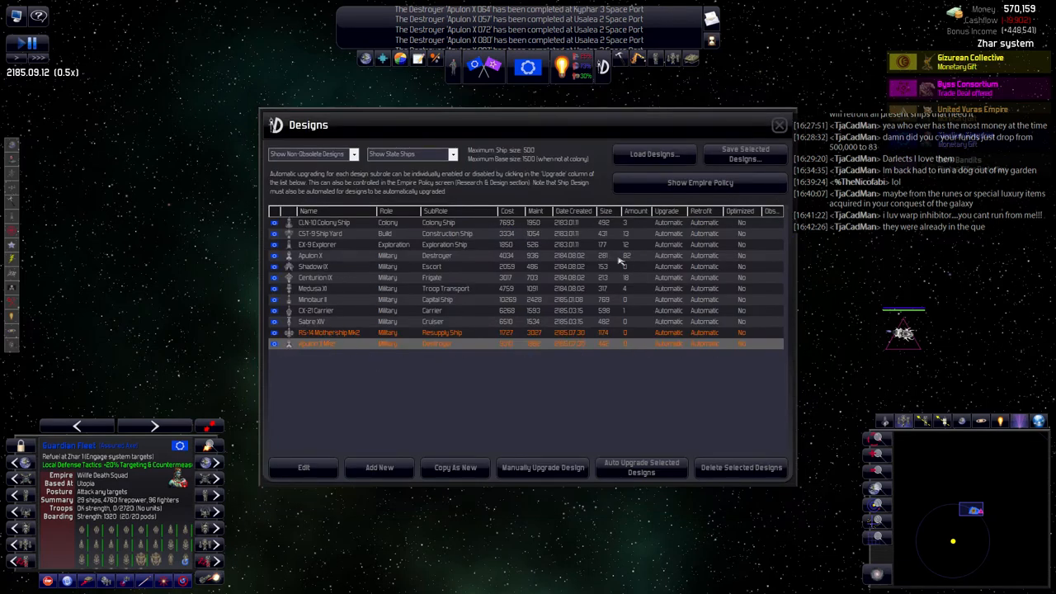
pyautogui.click(330, 254)
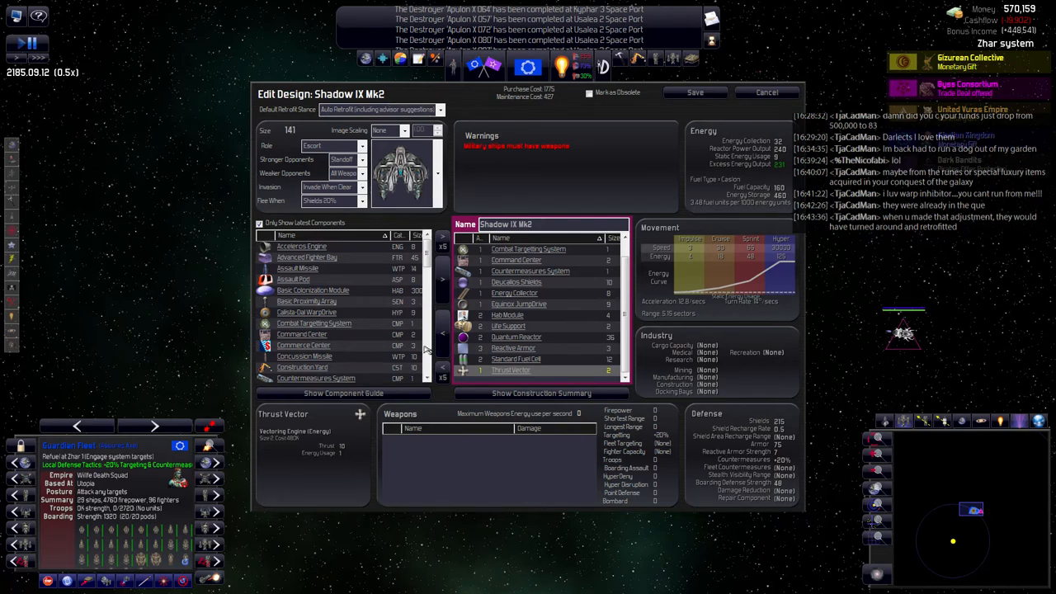
# Equip Shadow IX Mk2 with a Death Ray, hab module and life support, and save it.
pyautogui.scroll(-3)
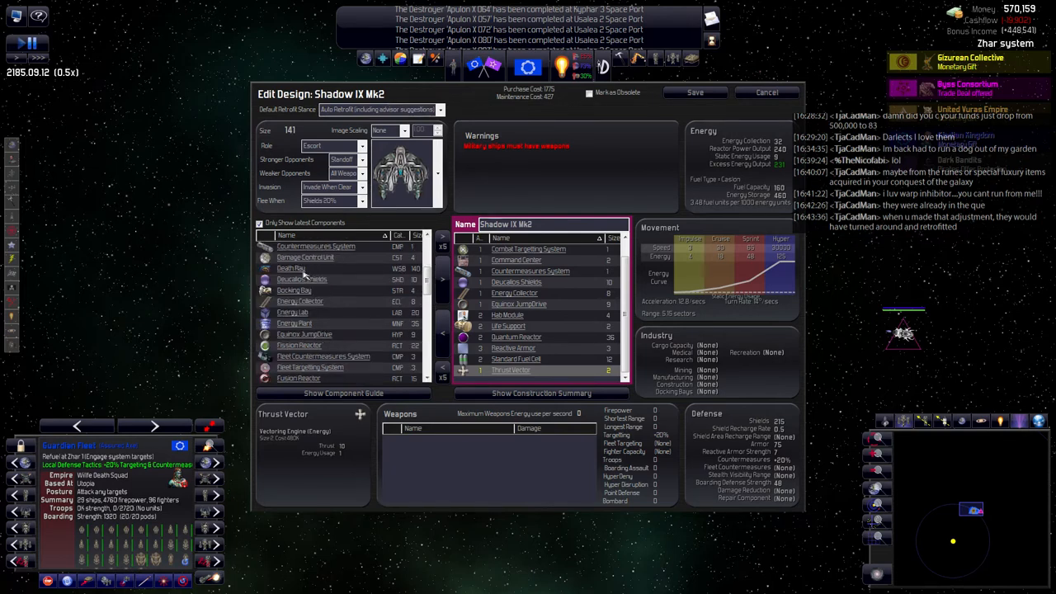
pyautogui.doubleClick(290, 267)
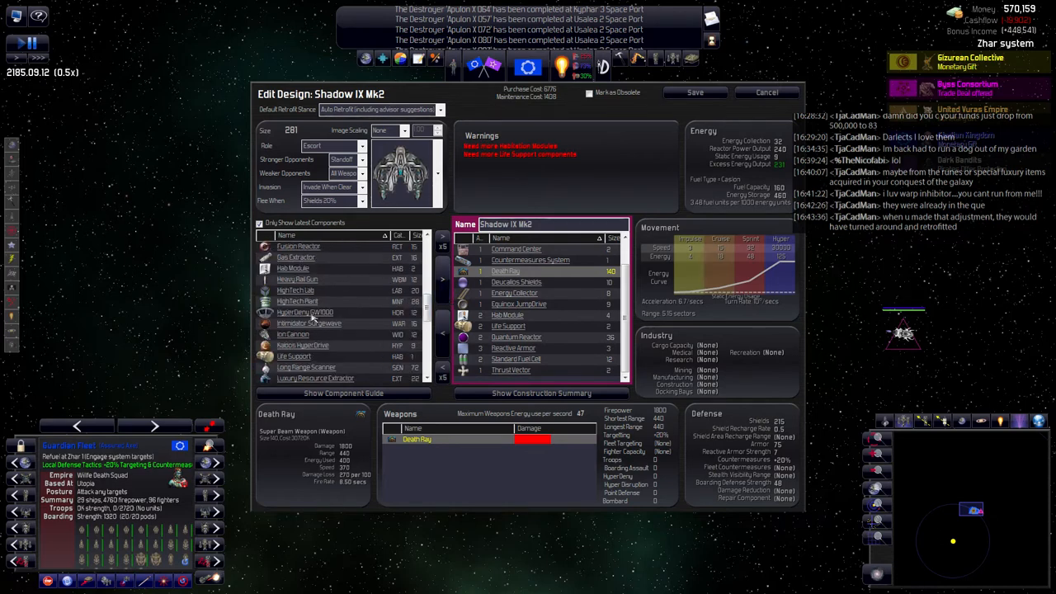
pyautogui.click(292, 267)
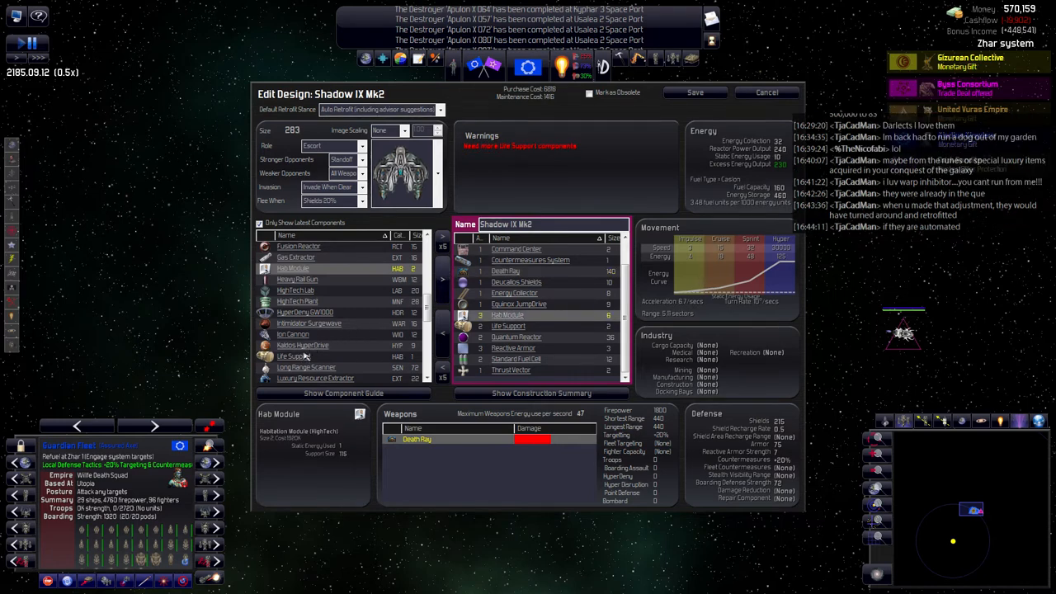
pyautogui.click(294, 357)
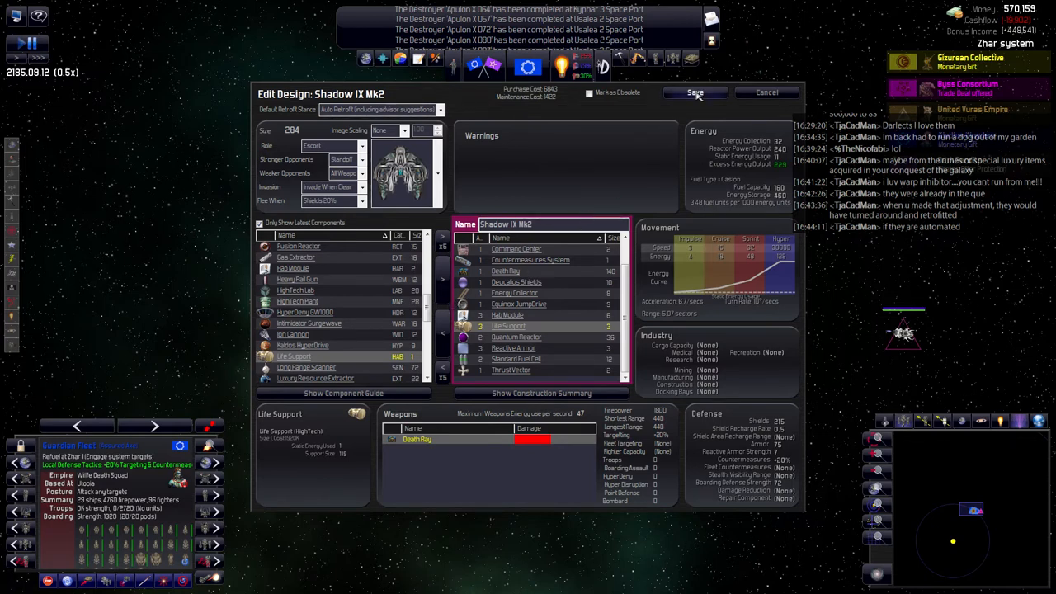
pyautogui.click(693, 92)
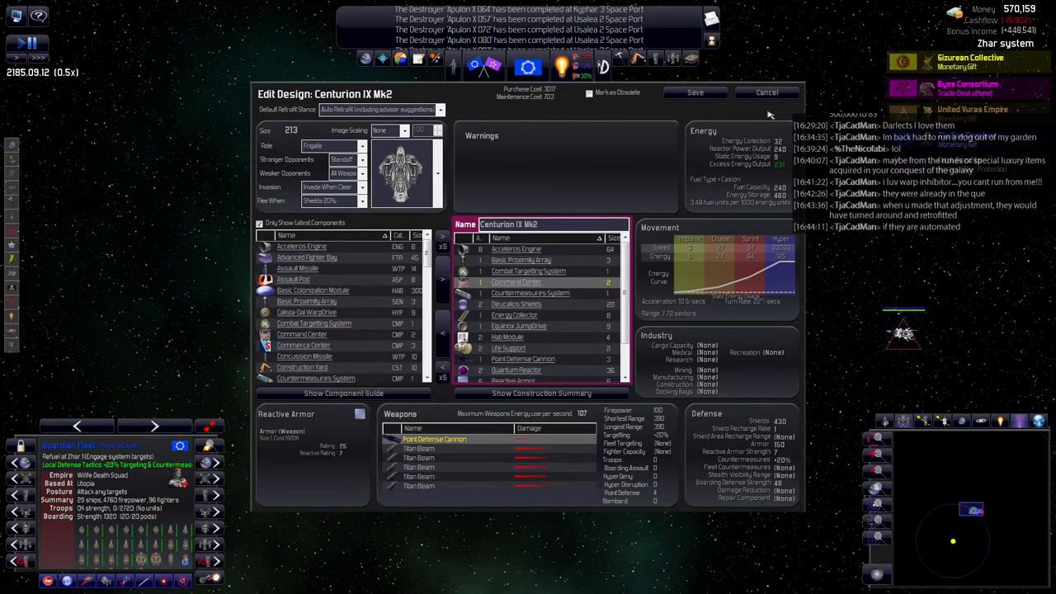
pyautogui.moveTo(525, 472)
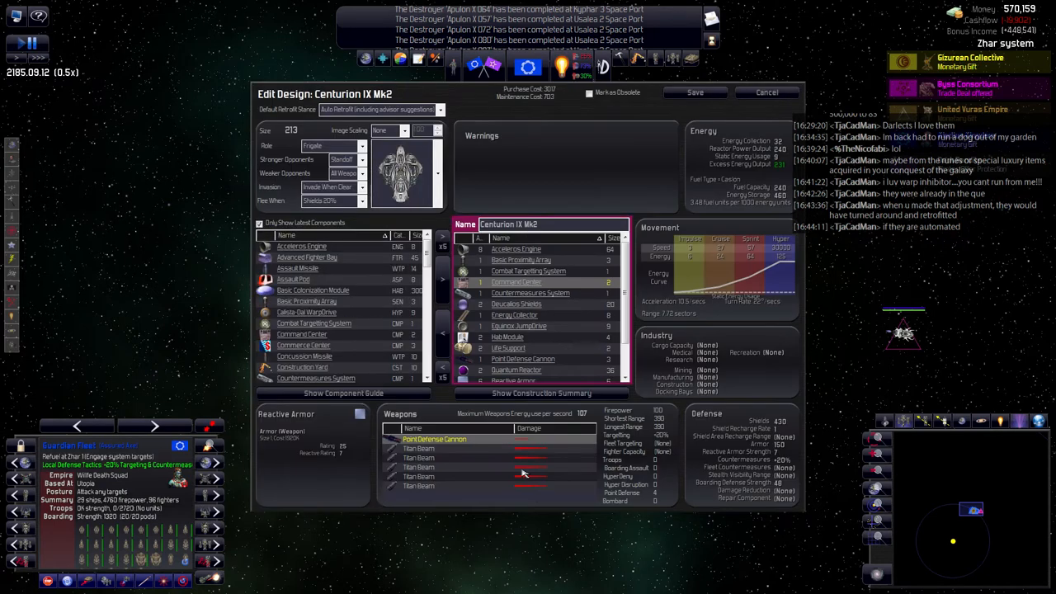
pyautogui.moveTo(697, 130)
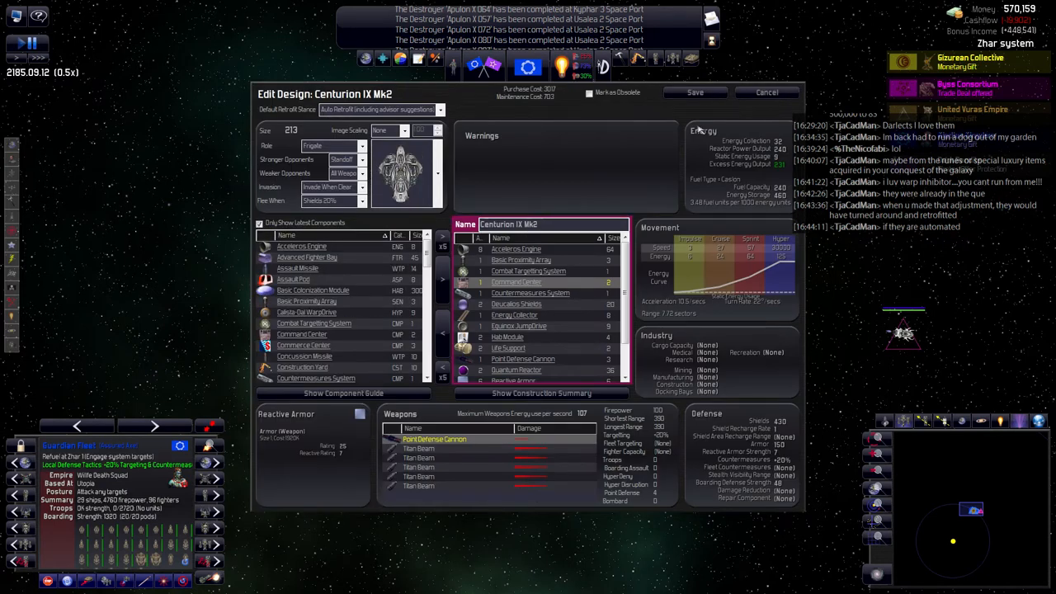
pyautogui.click(768, 92)
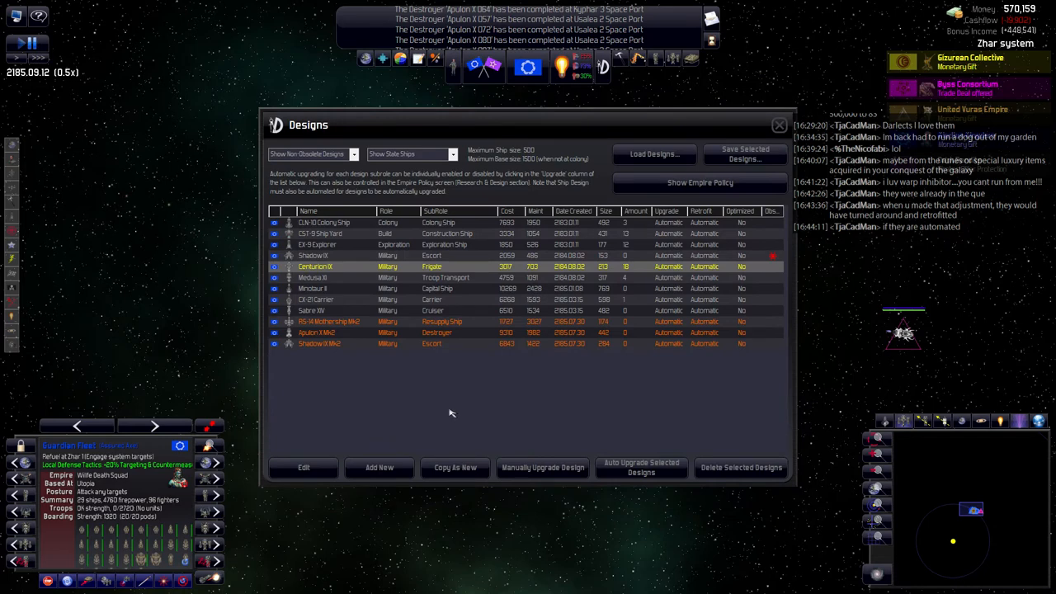
# Rework Centurion IX Mk2 with a Death Ray and hab module and save it.
pyautogui.click(304, 469)
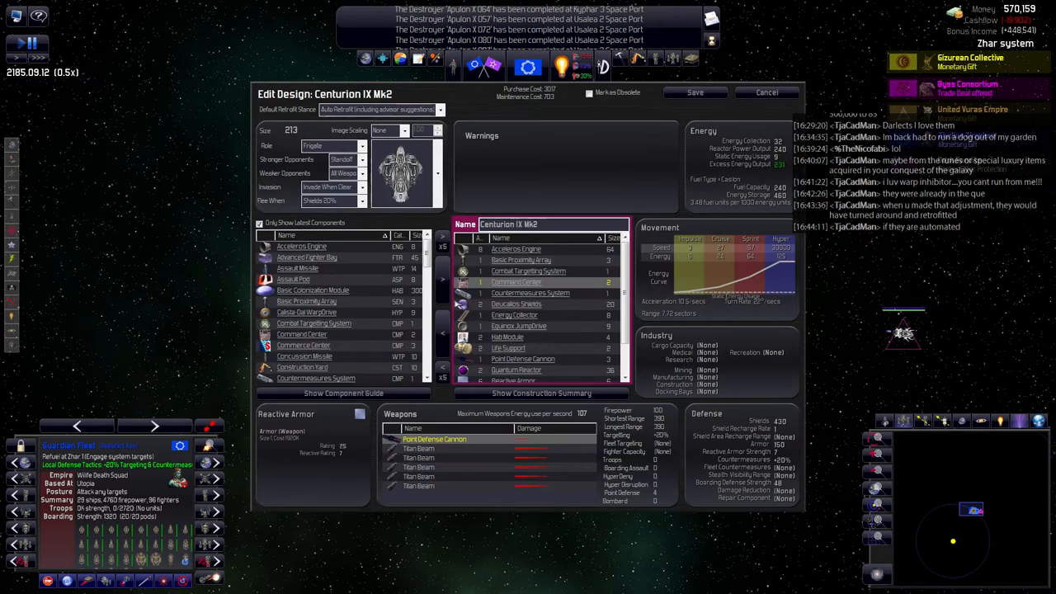
pyautogui.moveTo(631, 370)
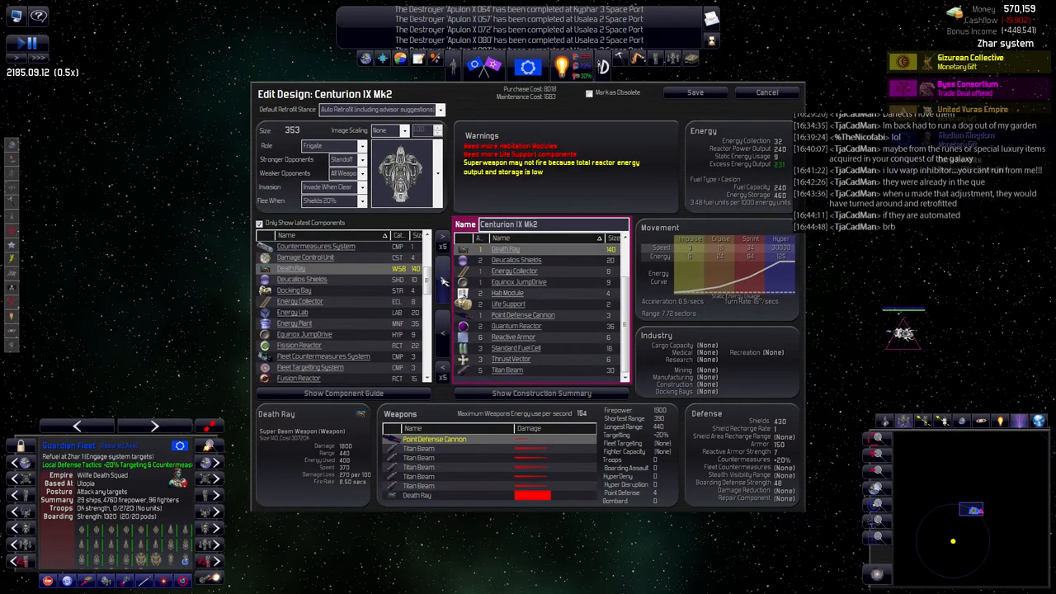
pyautogui.scroll(-3)
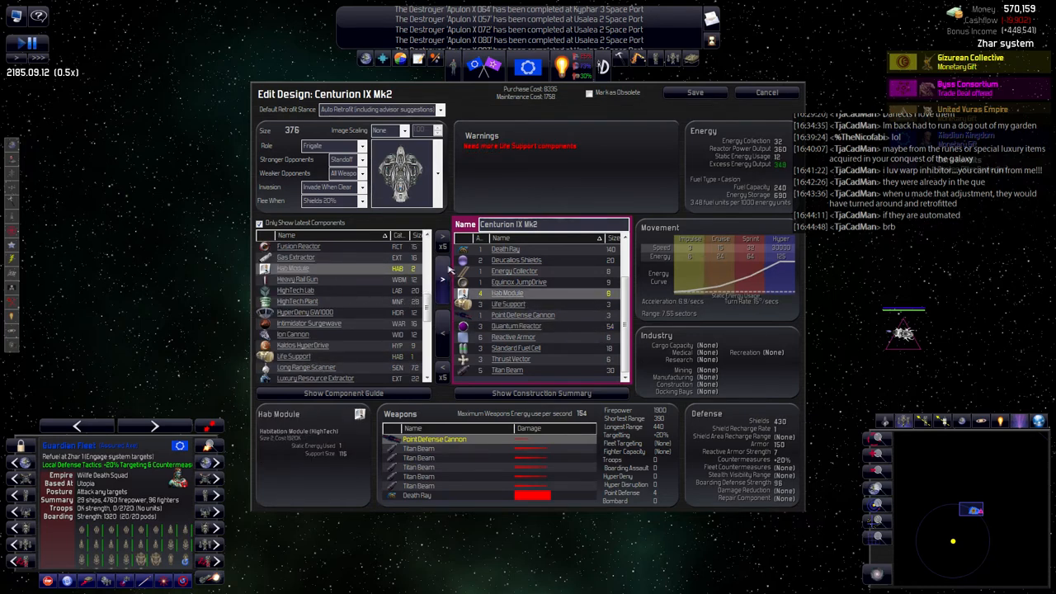
pyautogui.click(294, 356)
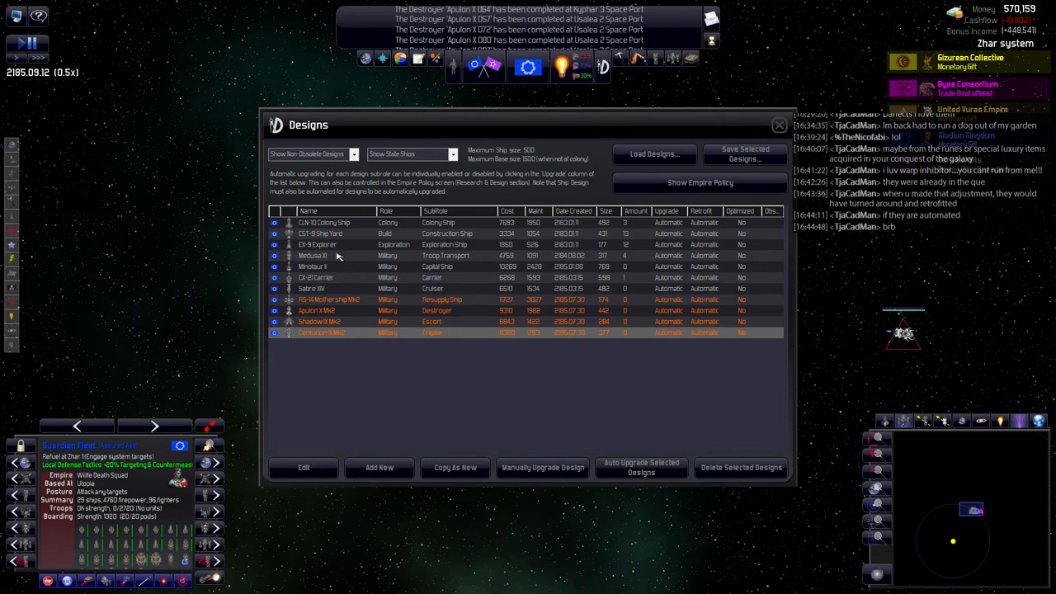
pyautogui.click(338, 254)
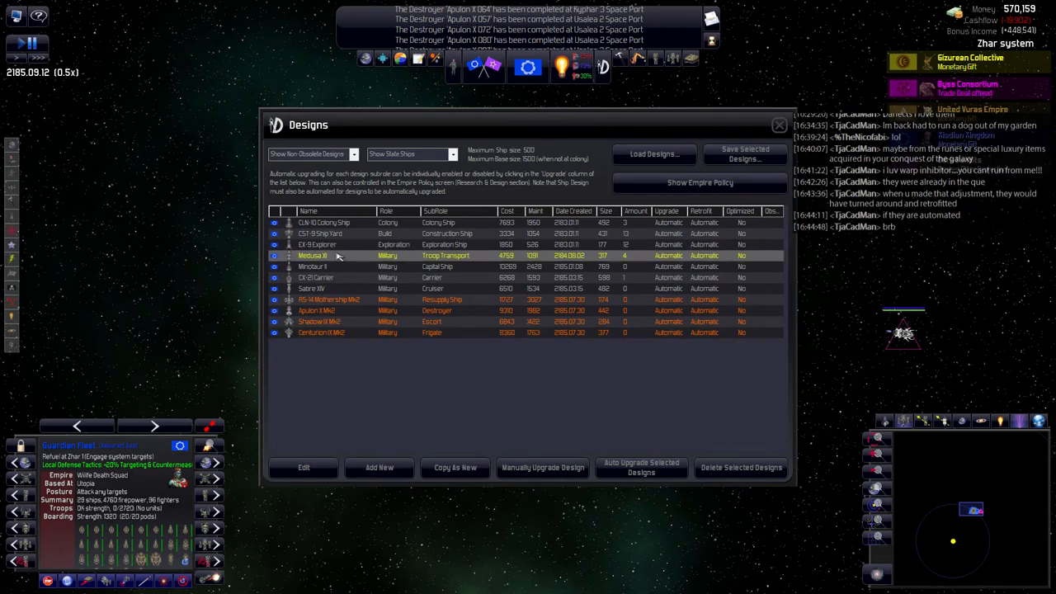
pyautogui.click(330, 265)
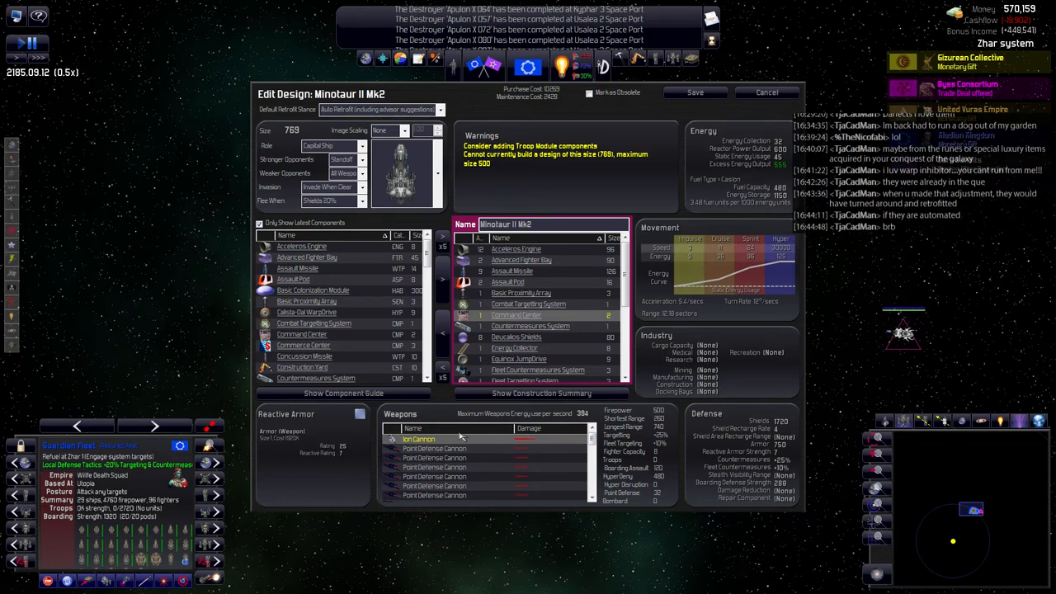
pyautogui.scroll(-3)
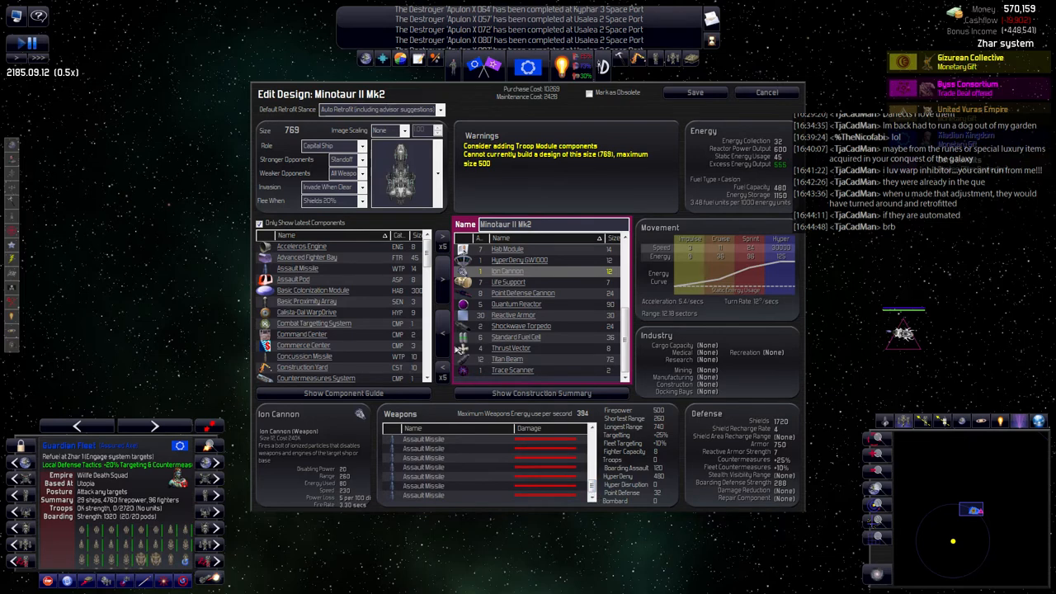
pyautogui.scroll(-3)
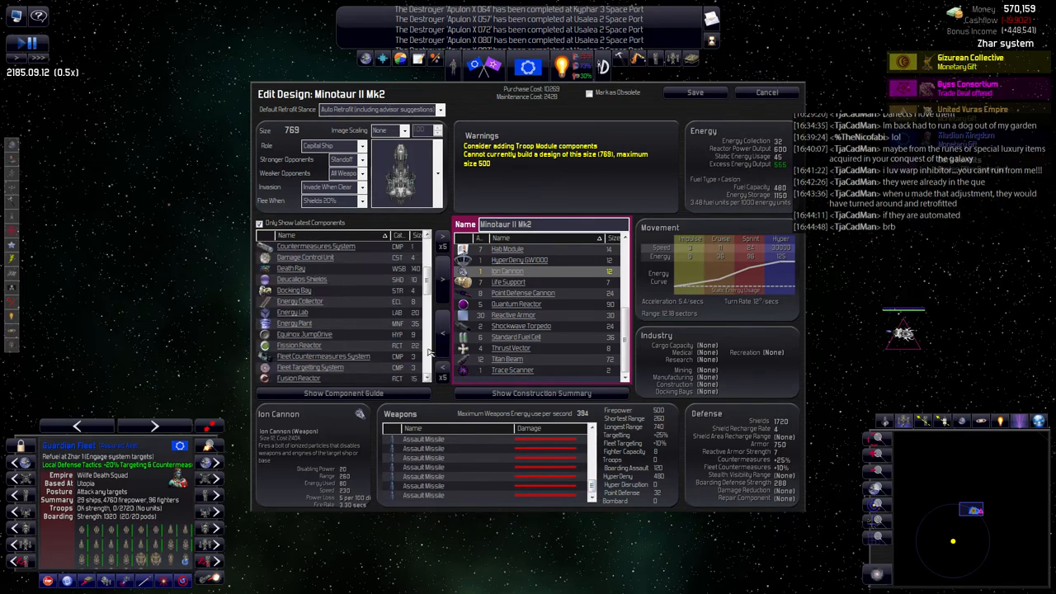
pyautogui.click(290, 267)
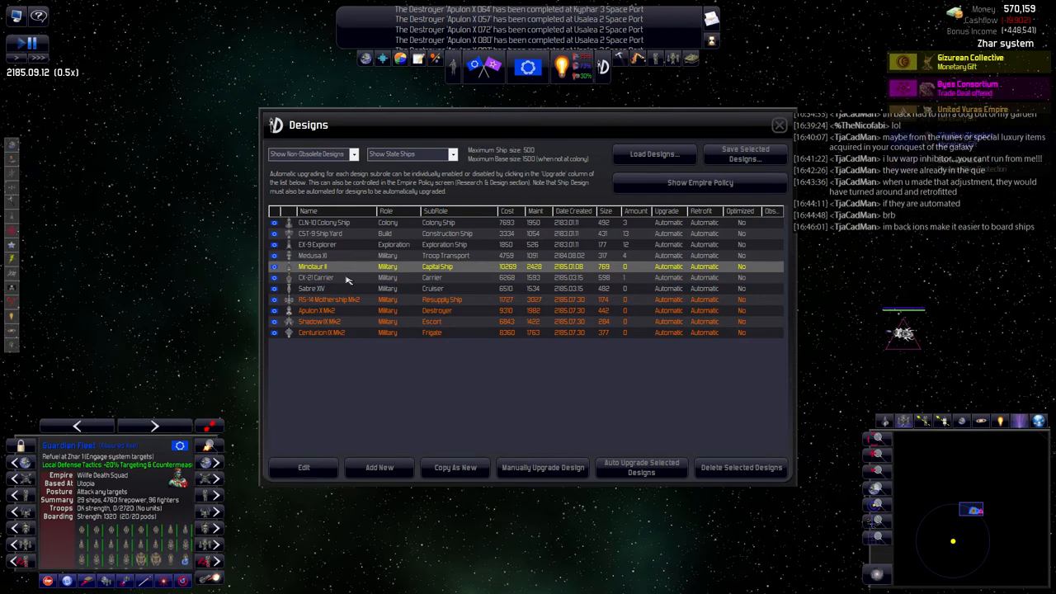
# Start an upgraded Sabre XIV Mk2 copy from the Sabre XIV cruiser design.
pyautogui.click(346, 277)
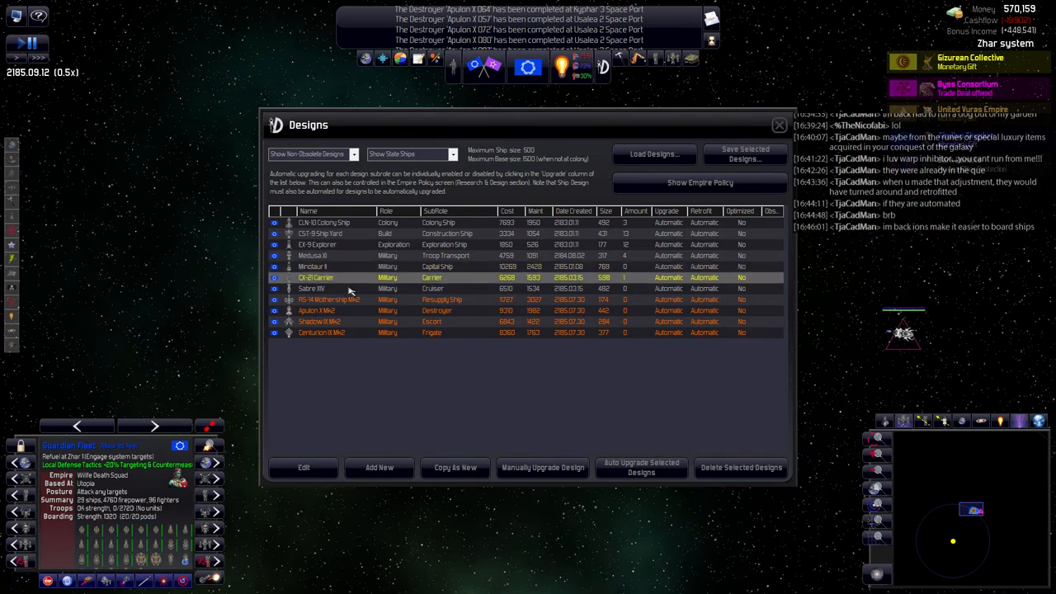
pyautogui.click(338, 288)
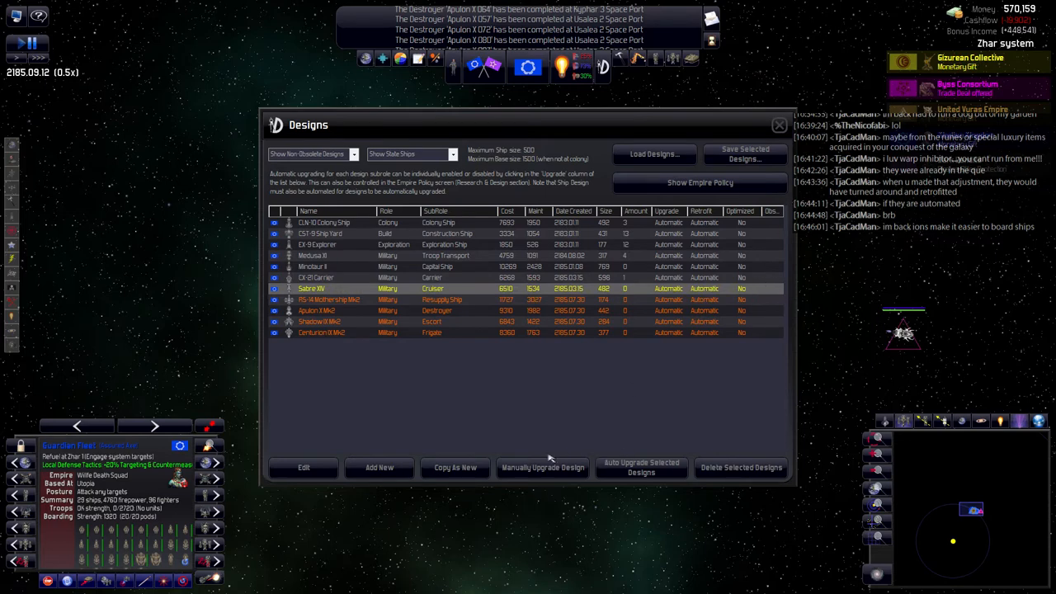
pyautogui.click(304, 467)
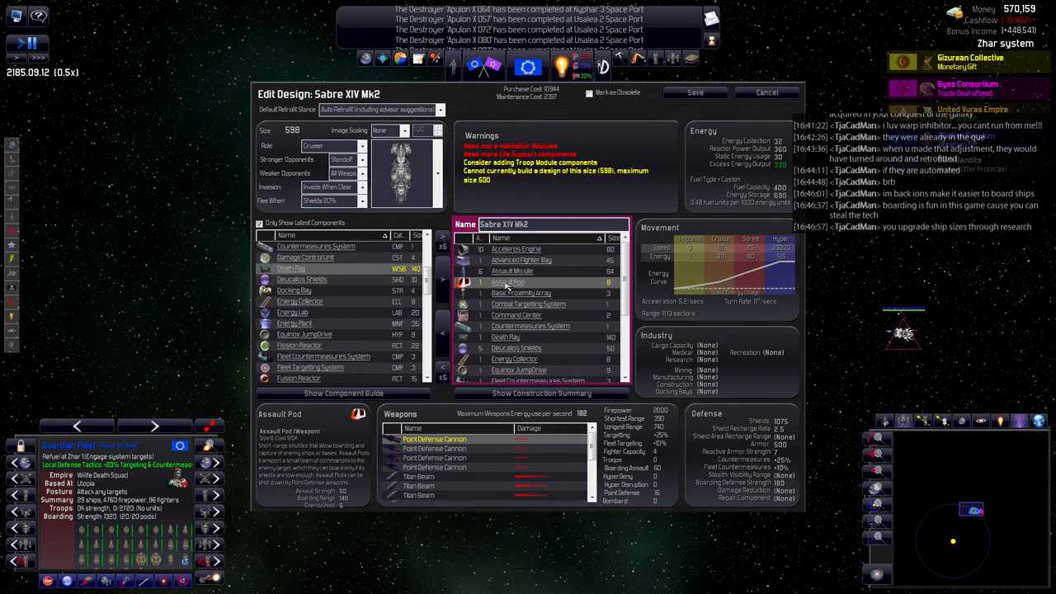
pyautogui.moveTo(626, 289)
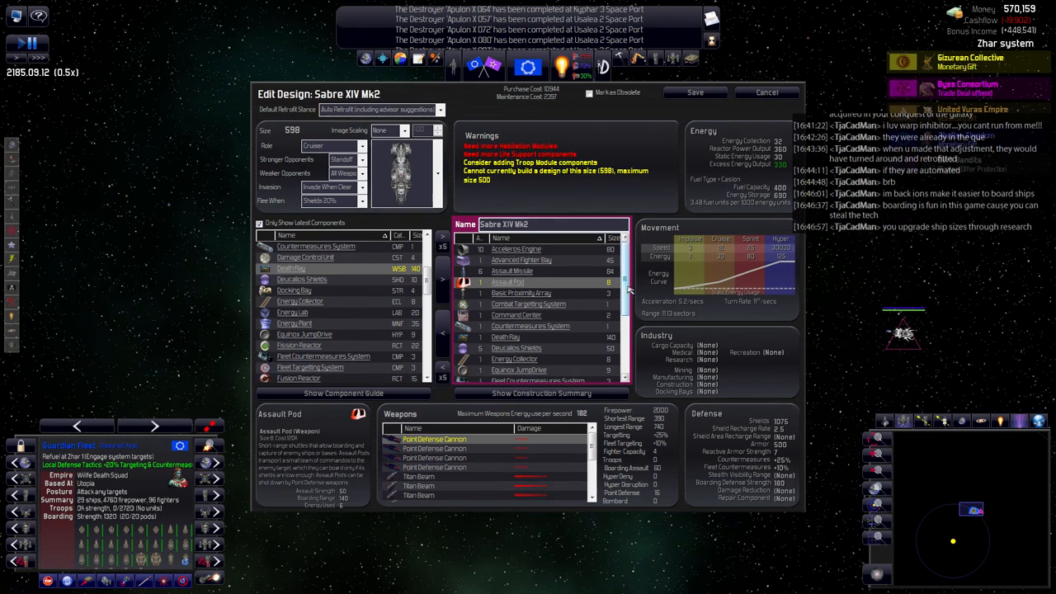
# Remove two components from Sabre XIV Mk2 to cut its size.
pyautogui.scroll(-3)
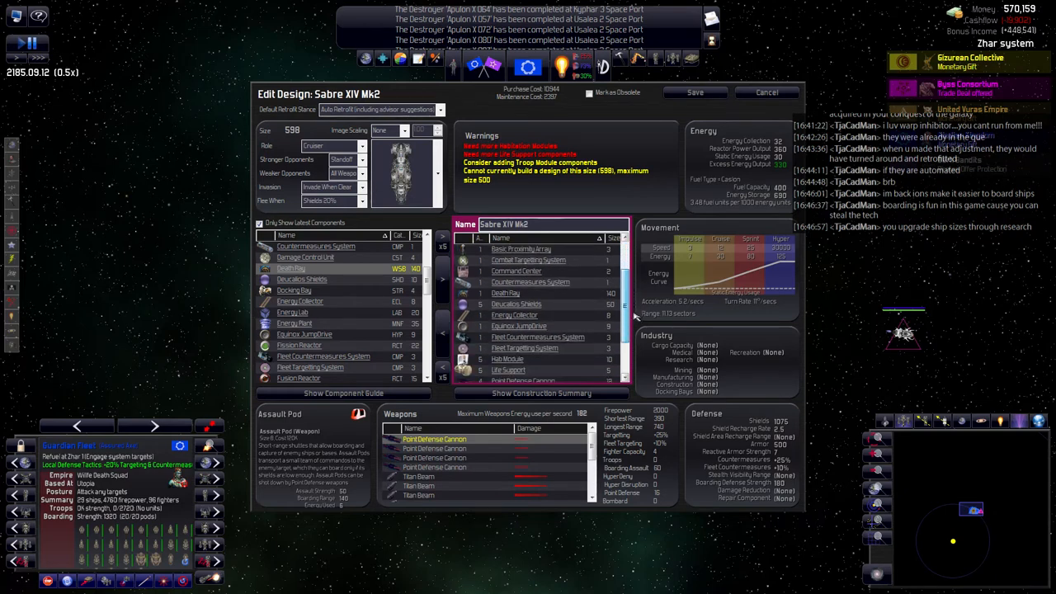
pyautogui.scroll(-3)
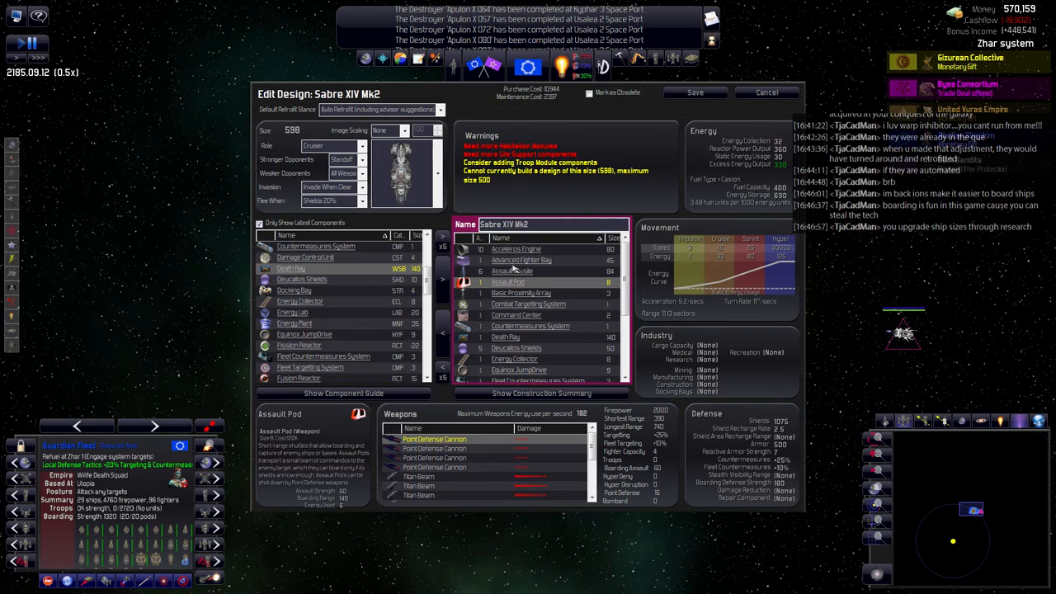
pyautogui.click(517, 271)
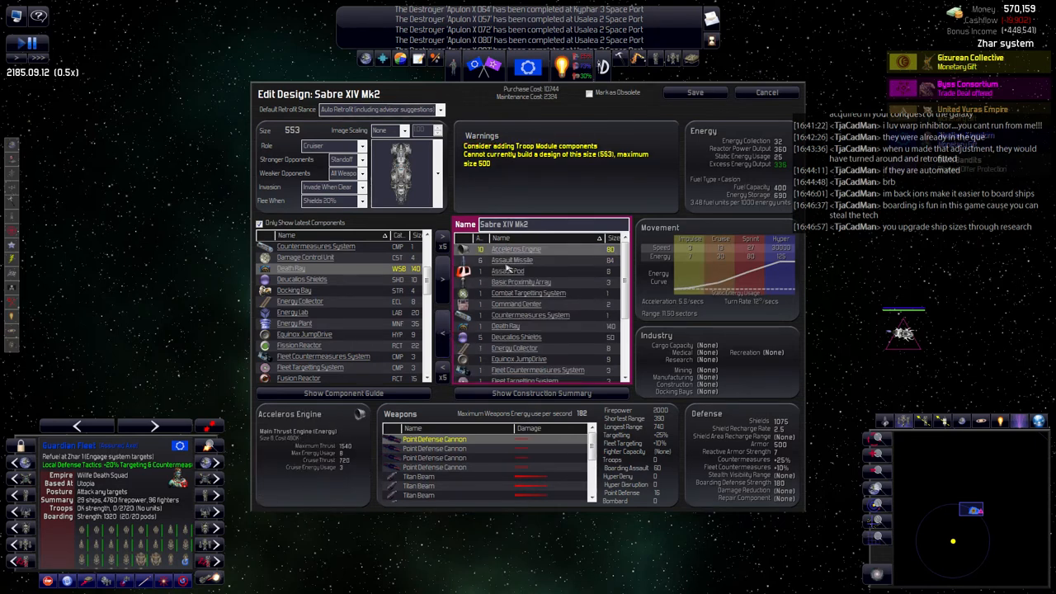
pyautogui.click(528, 260)
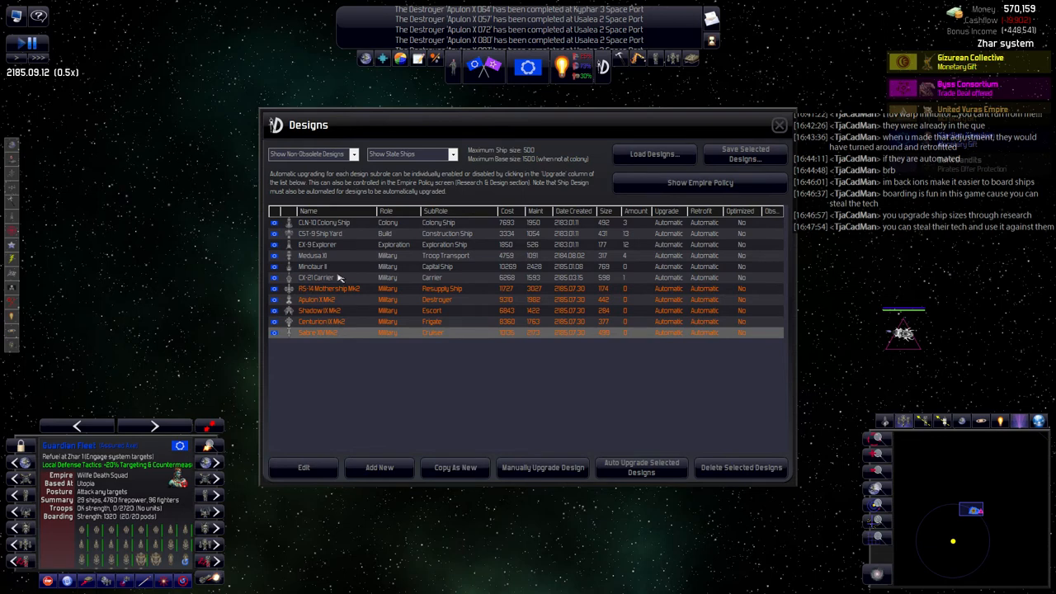
pyautogui.click(779, 126)
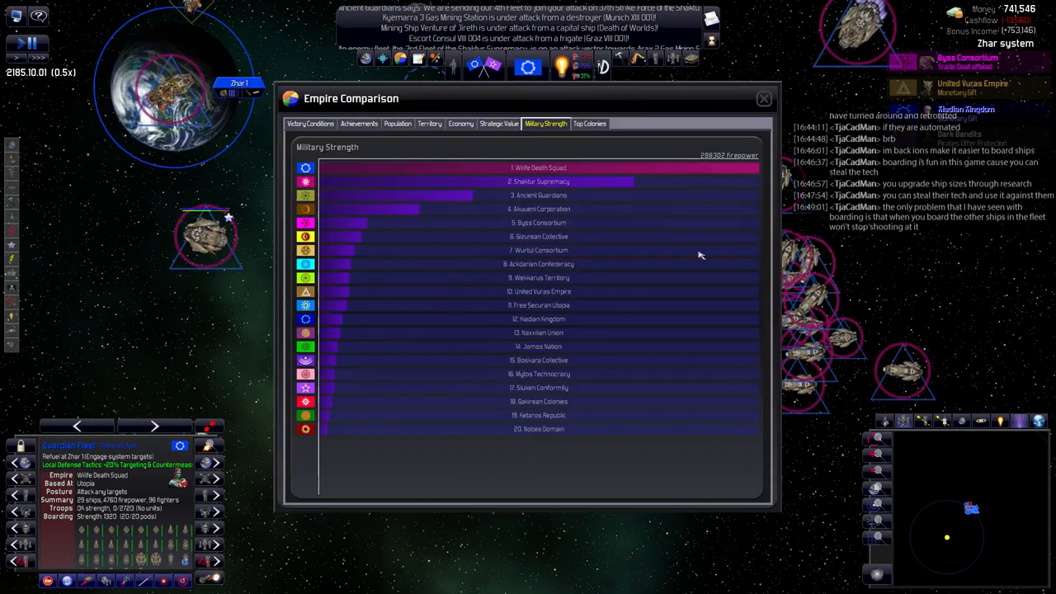
pyautogui.moveTo(707, 208)
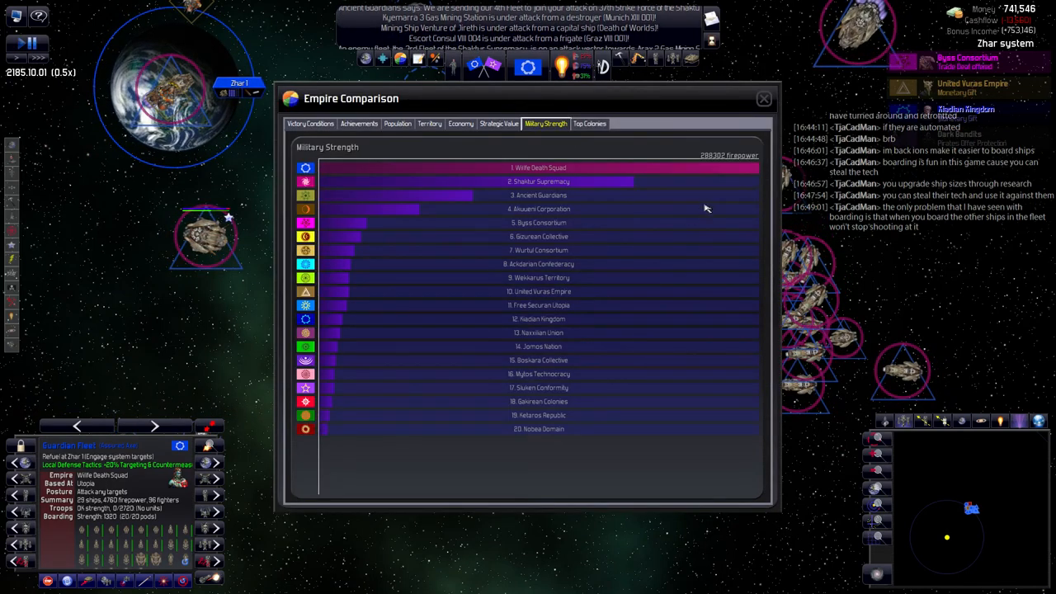
pyautogui.moveTo(611, 182)
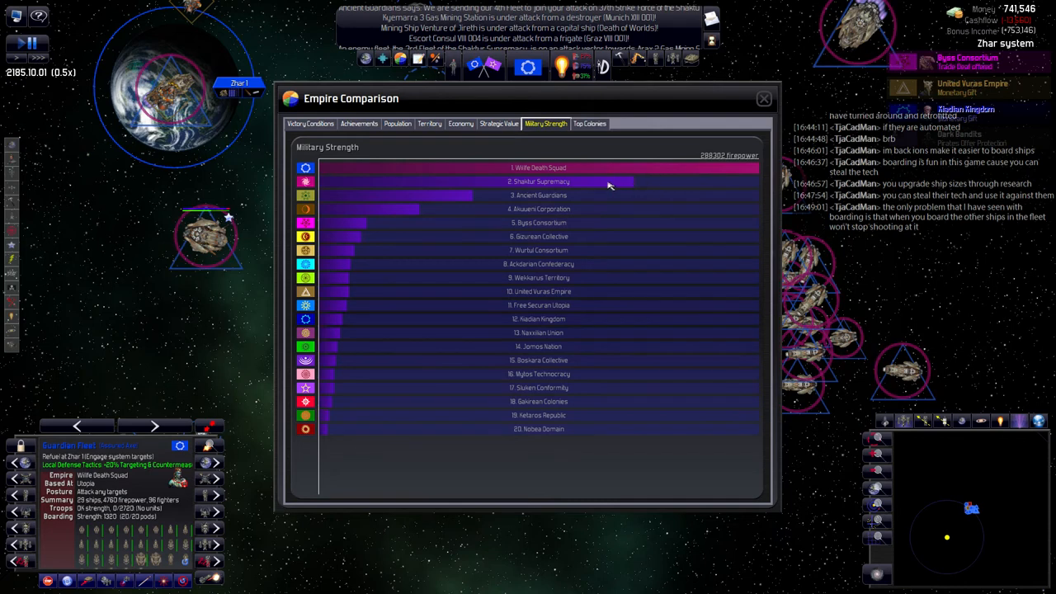
# Close the Empire Comparison window and return to the galaxy view.
pyautogui.click(764, 99)
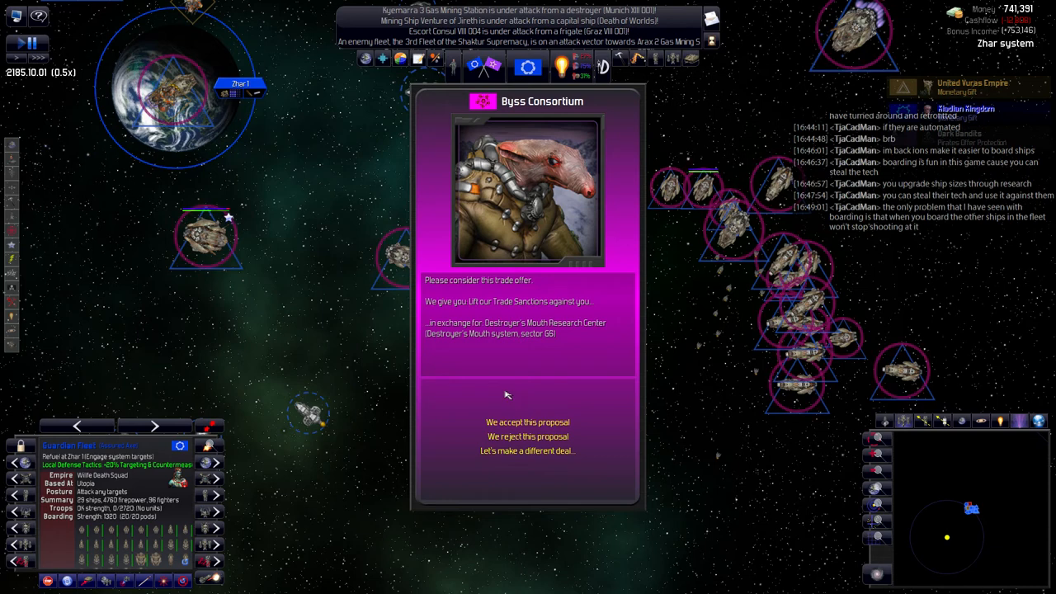
pyautogui.moveTo(535, 462)
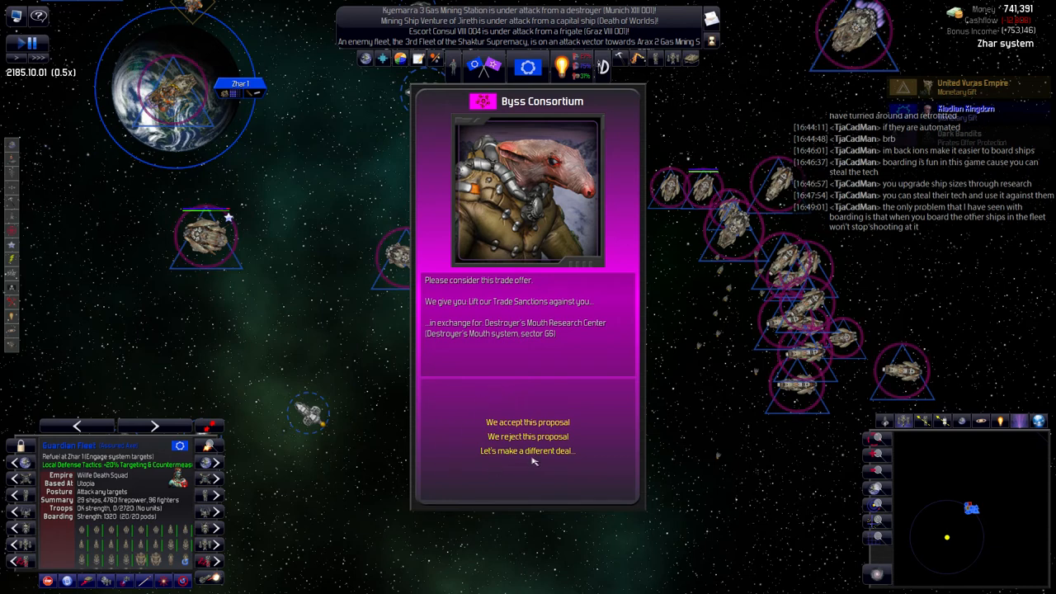
# Thank and gift the United Vuras Empire, propose a free trade agreement, and end talks after refusal.
pyautogui.click(526, 435)
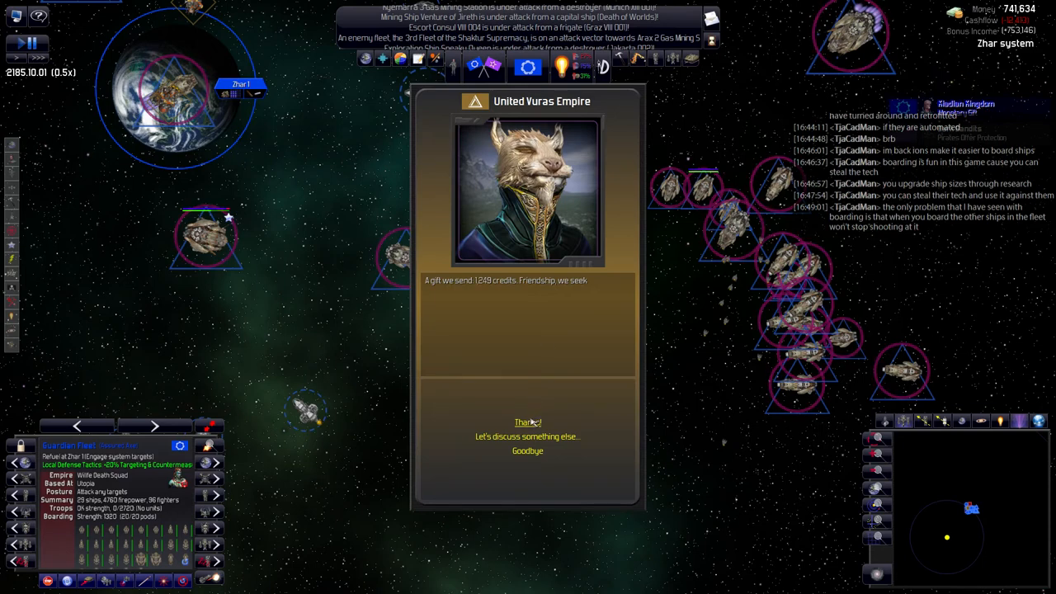
pyautogui.click(527, 436)
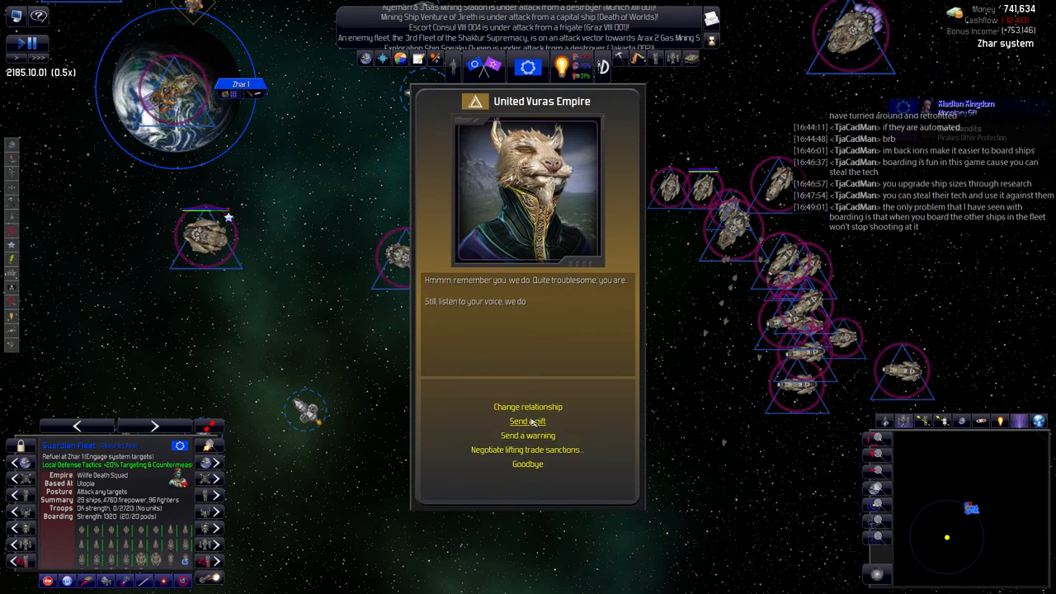
pyautogui.click(526, 421)
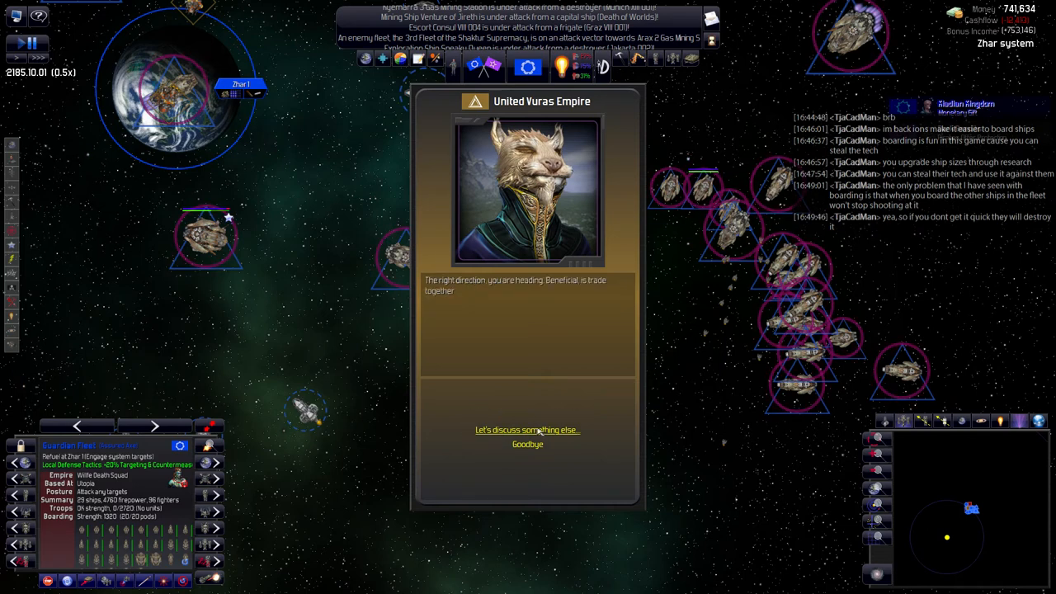
pyautogui.click(526, 429)
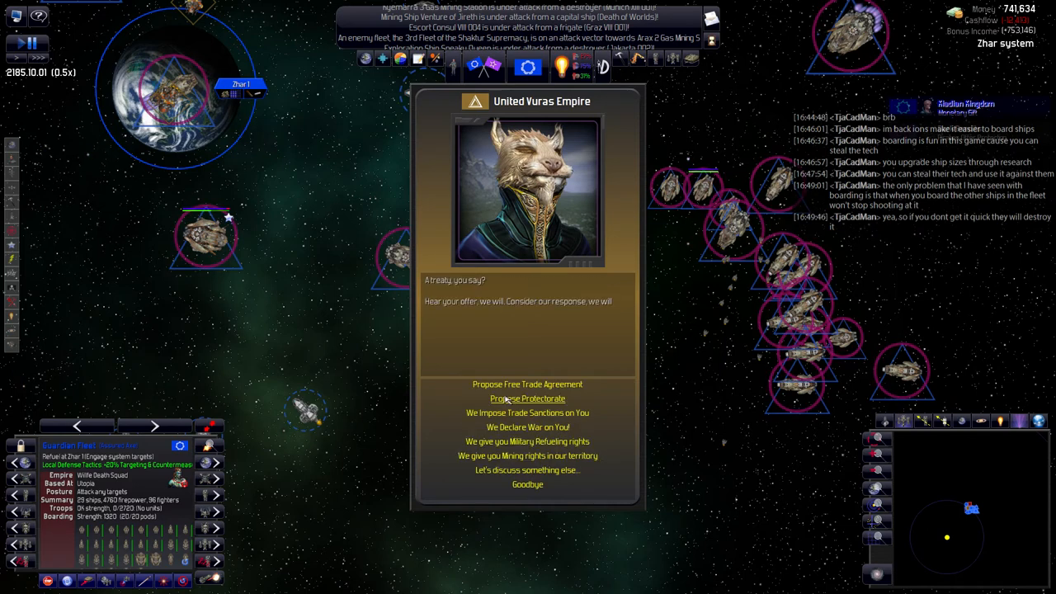
pyautogui.click(528, 383)
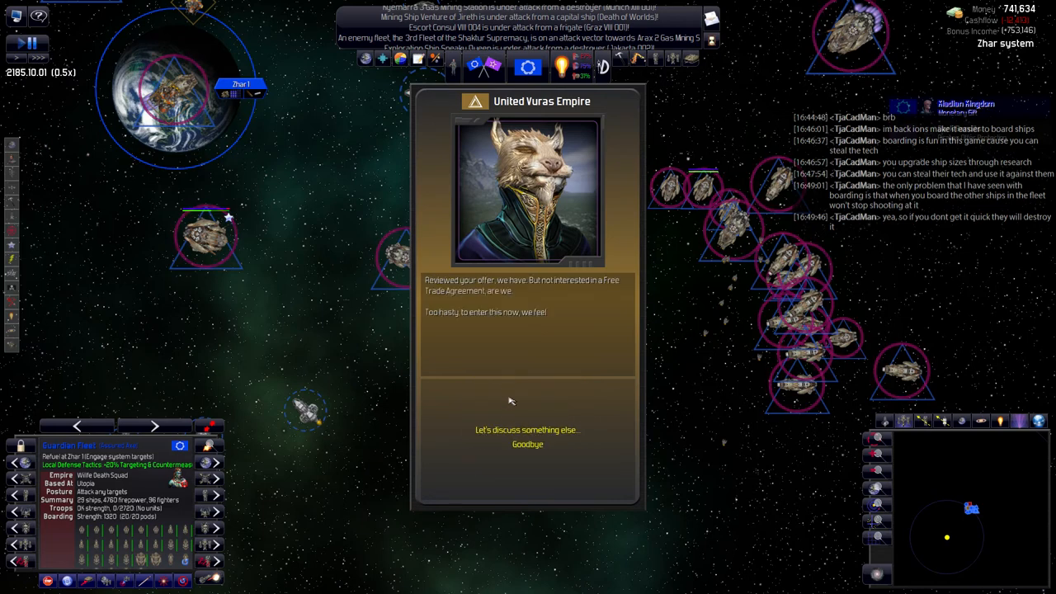
pyautogui.click(527, 444)
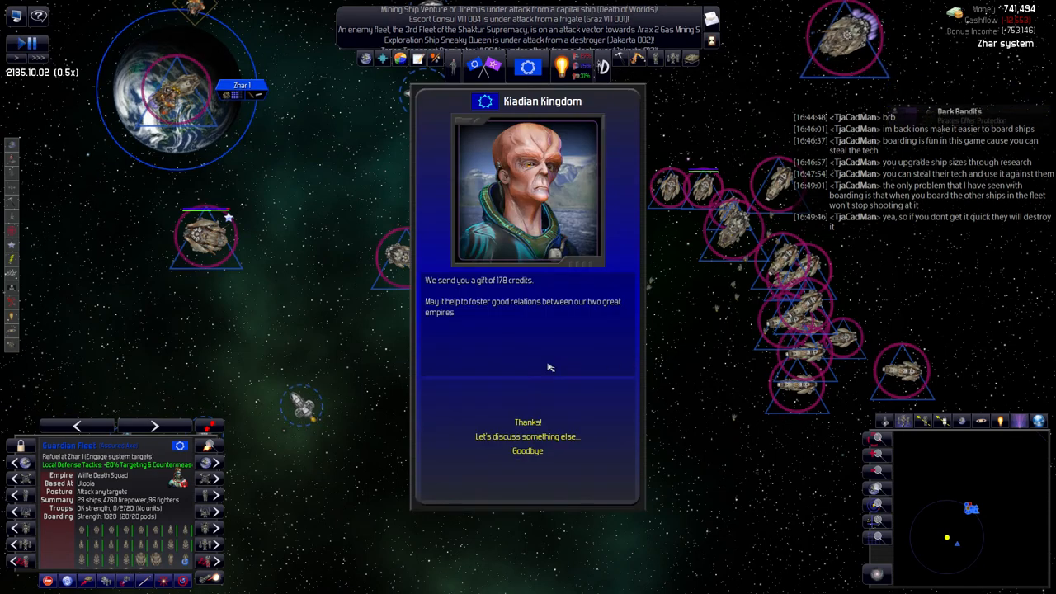
# Secure a free trade agreement with the Kiadian Kingdom and end the conversation.
pyautogui.click(527, 436)
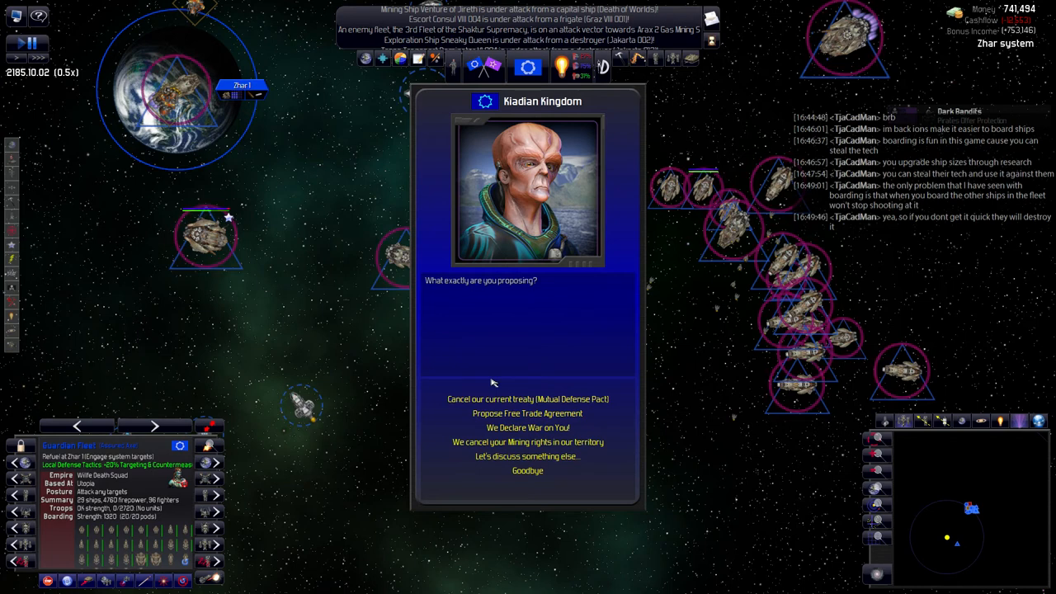
pyautogui.moveTo(479, 387)
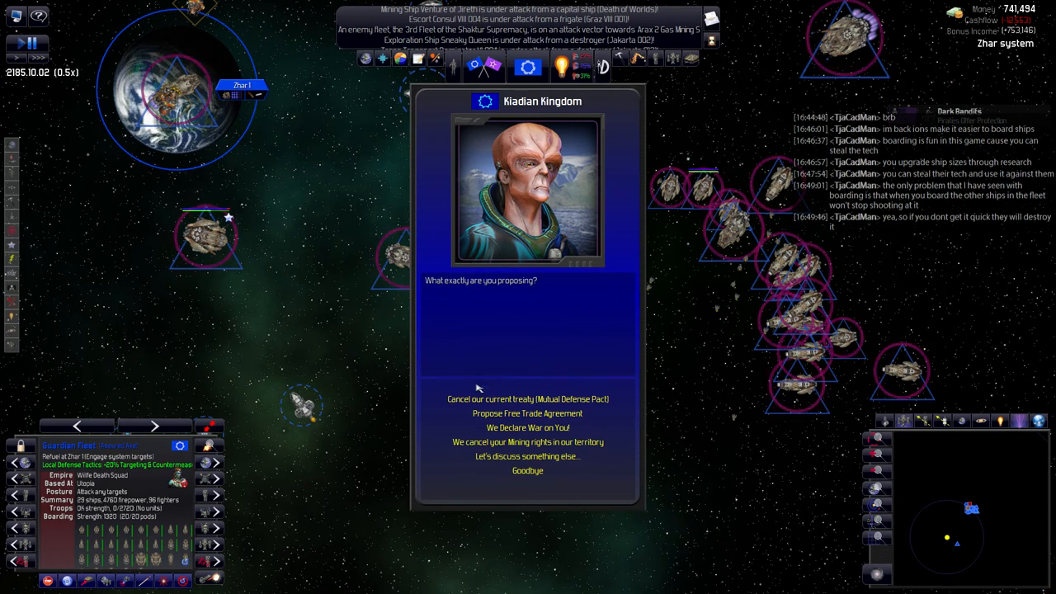
pyautogui.click(525, 413)
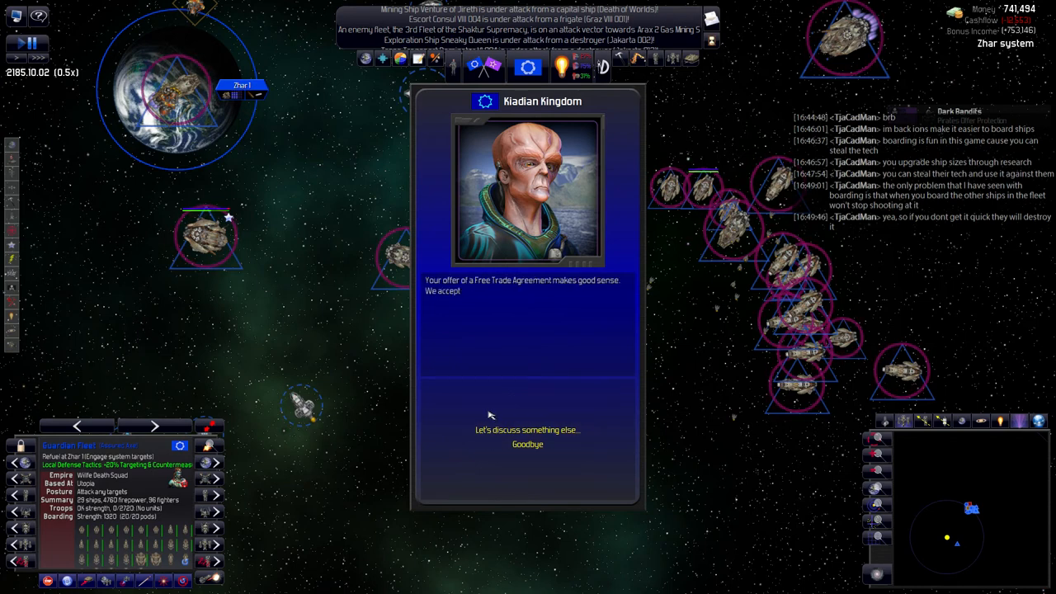
pyautogui.click(526, 444)
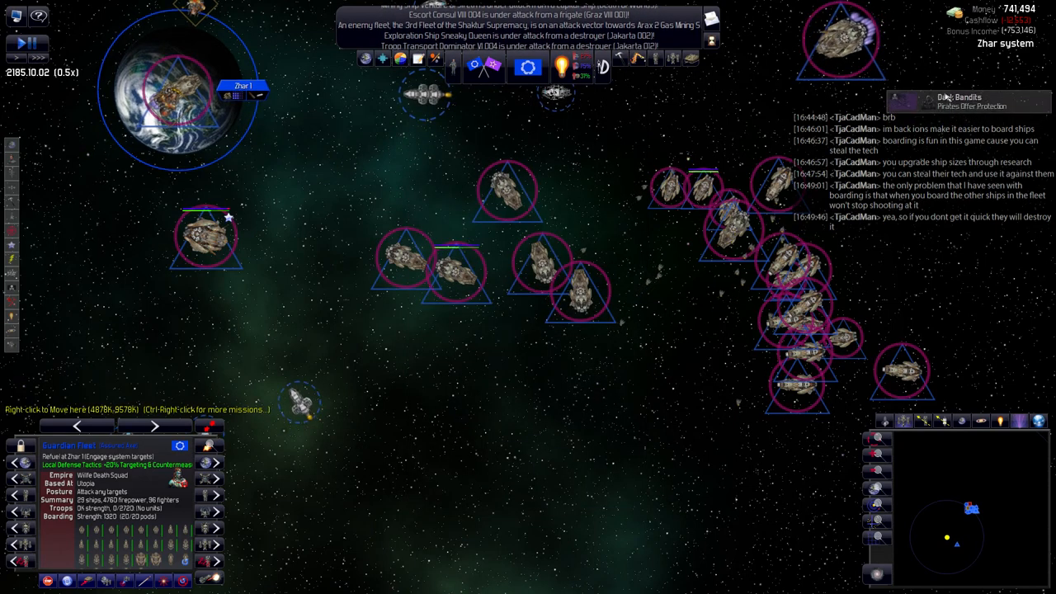
# Refuse the Dark Bandits' protection offer and bring up the ship Build Order.
pyautogui.click(948, 97)
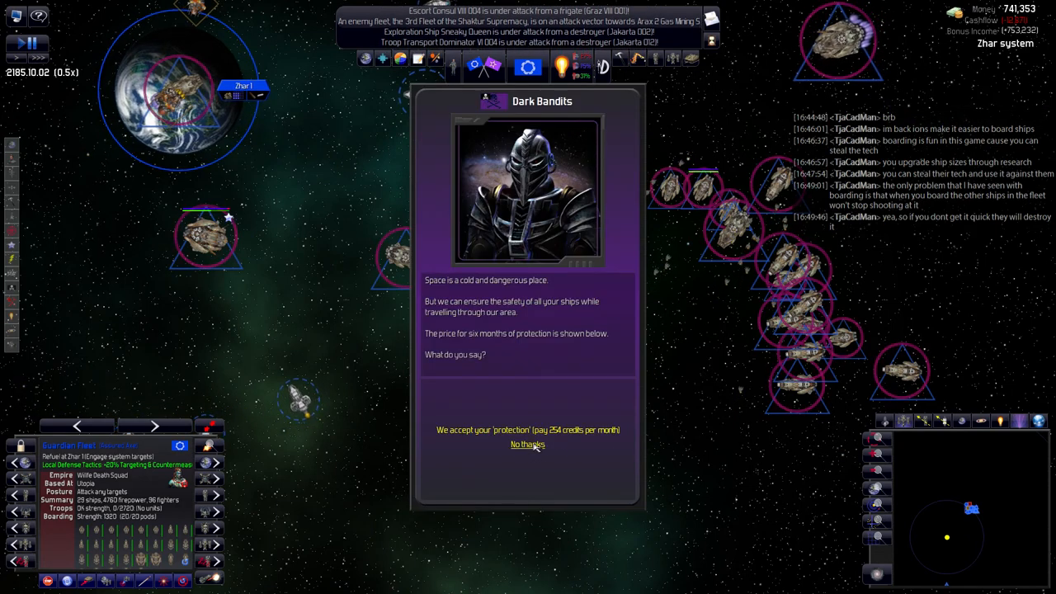
pyautogui.click(527, 446)
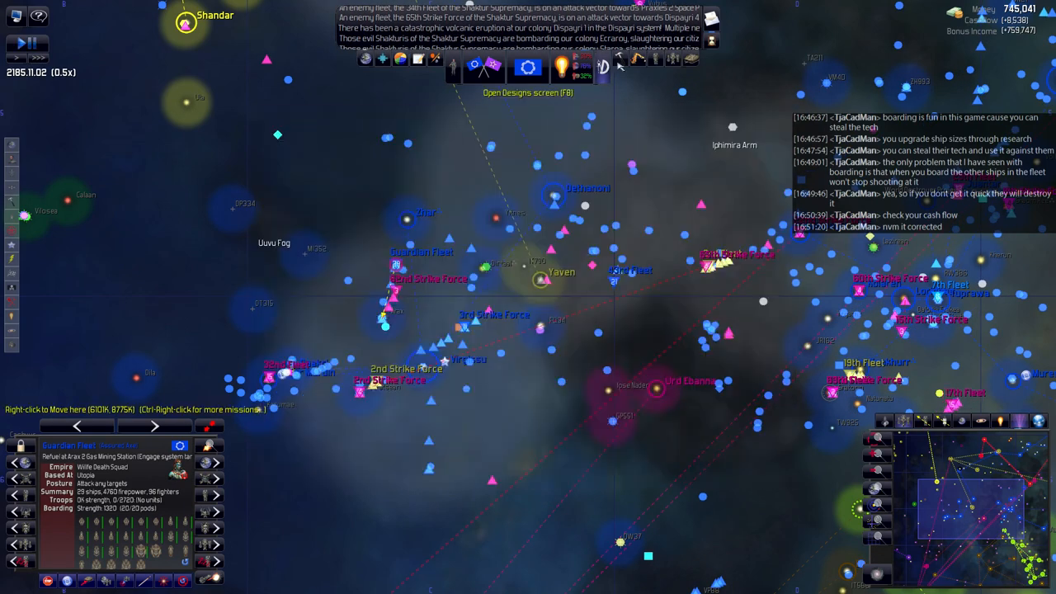
pyautogui.click(621, 62)
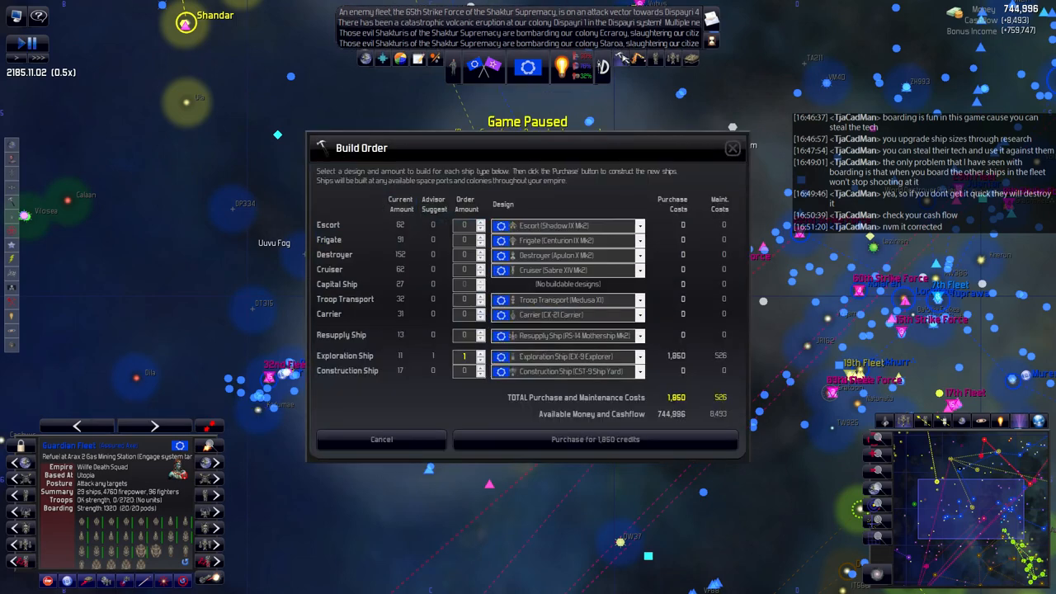